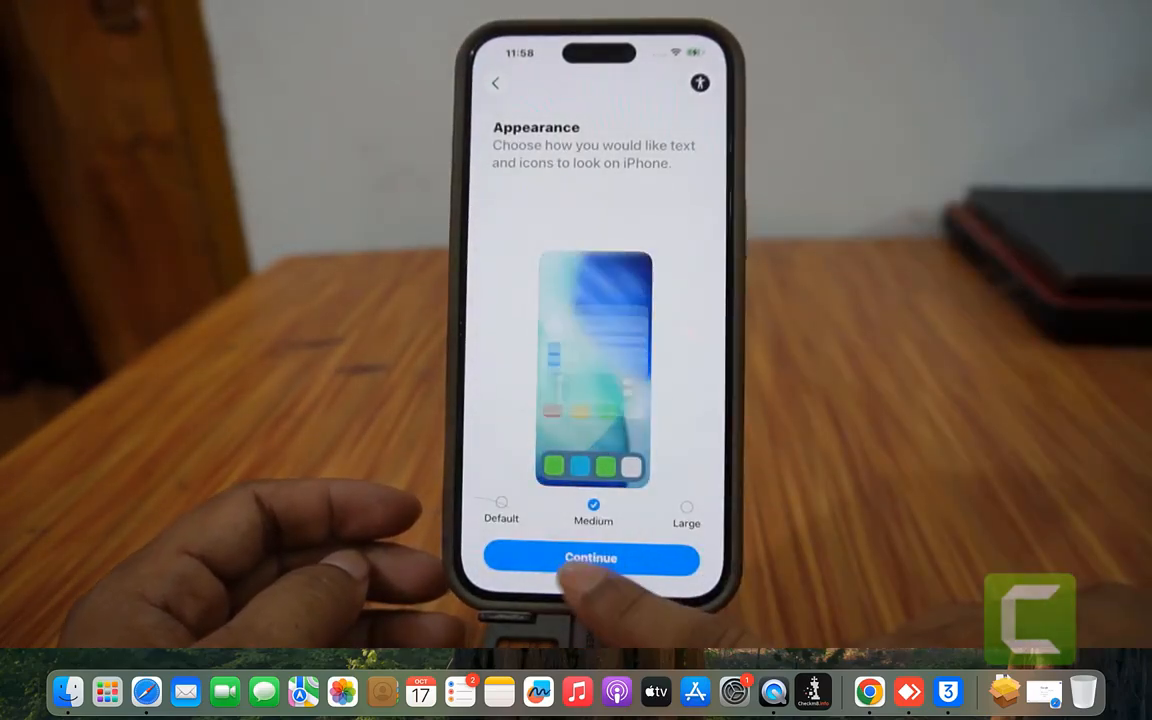
Focus the Google search box in Safari, ready to type a query.
{"action": "left_click", "coordinate": [592, 556]}
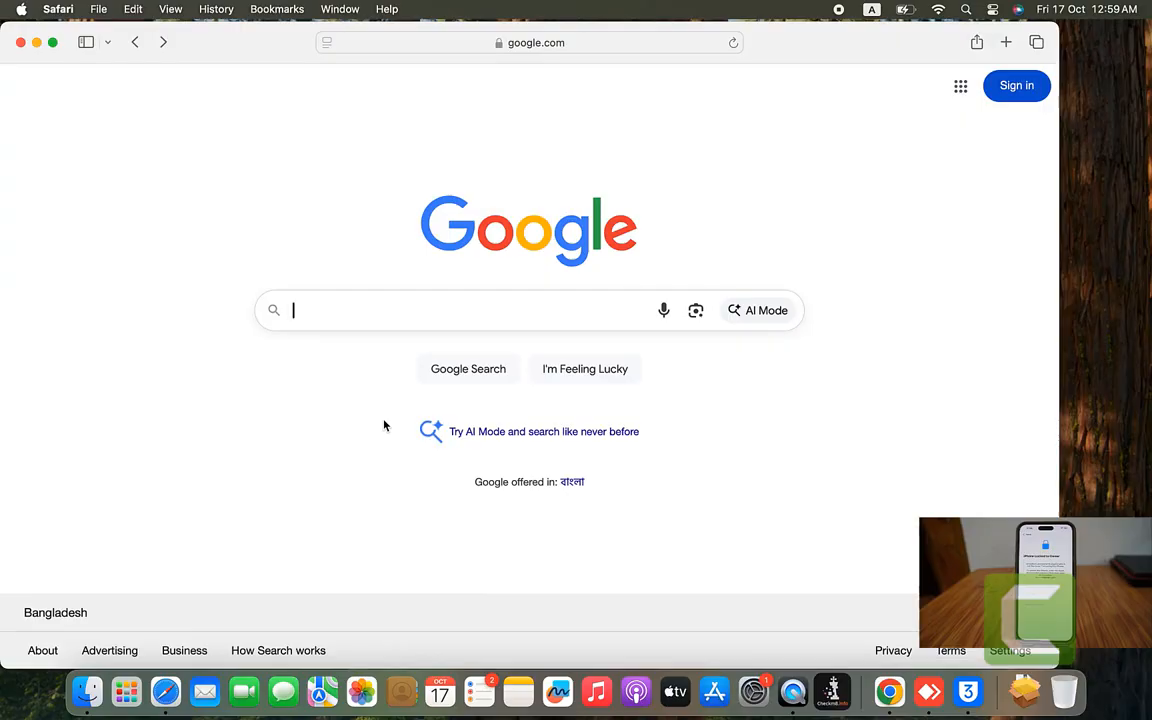
Enter skynettool.com in the Google search box and load the site.
{"action": "type", "text": "skynet"}
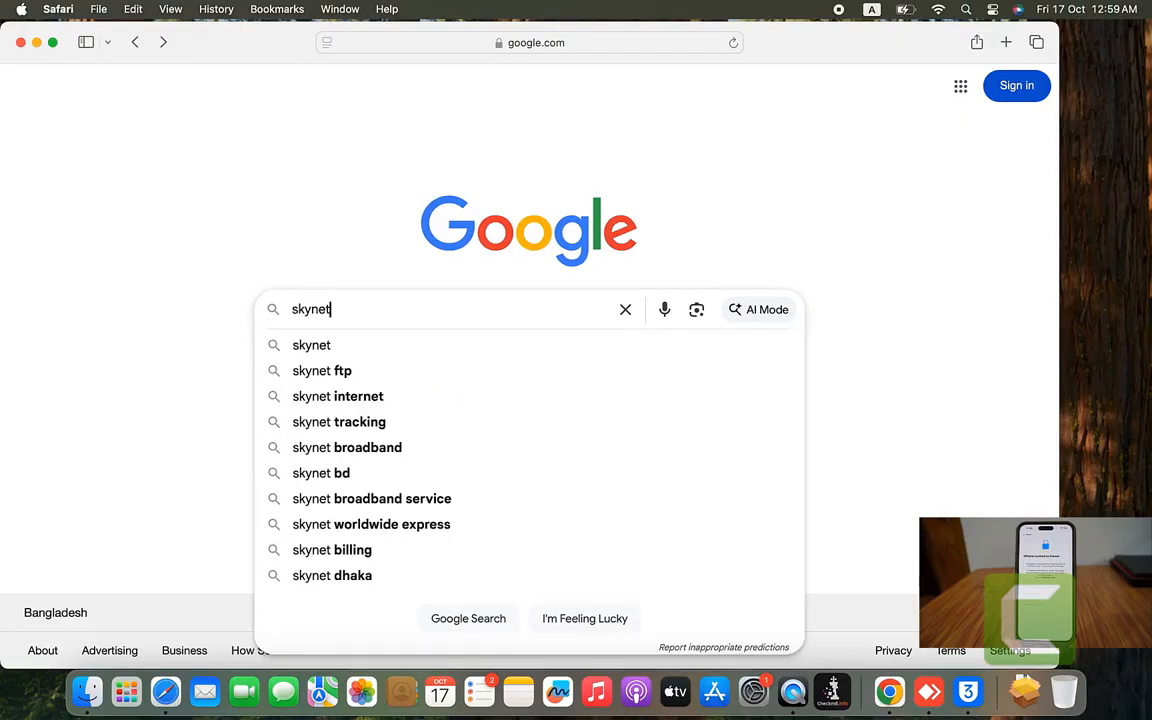
{"action": "type", "text": "tool"}
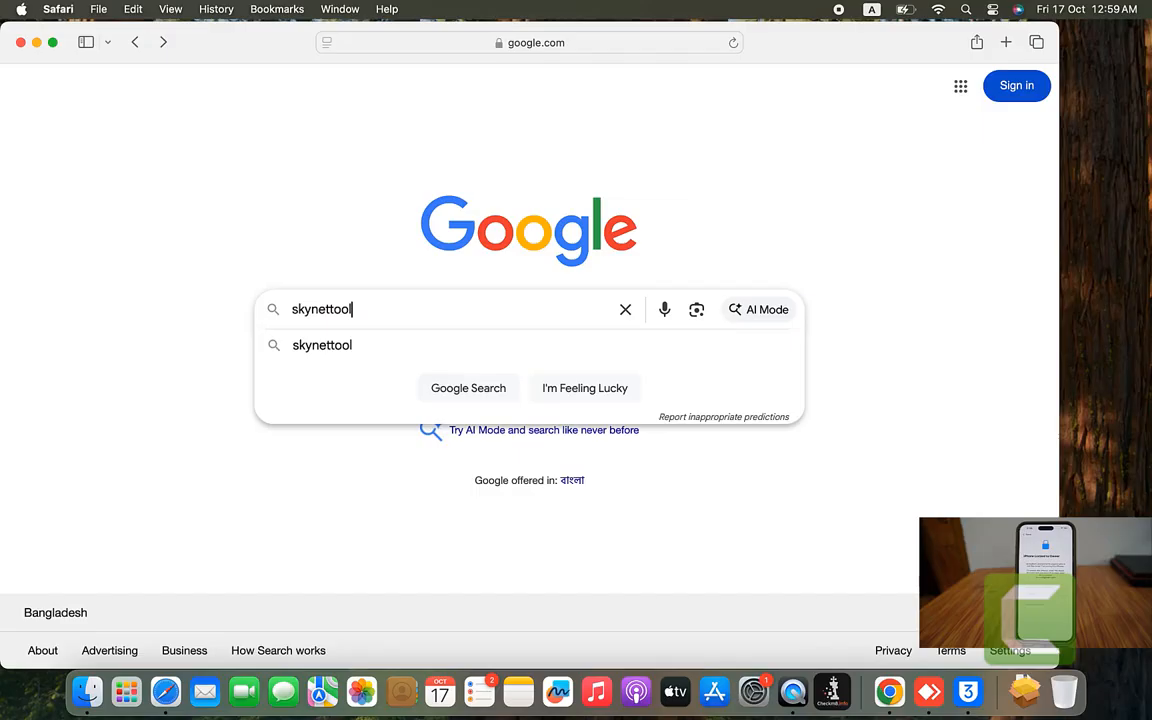
{"action": "type", "text": ".com"}
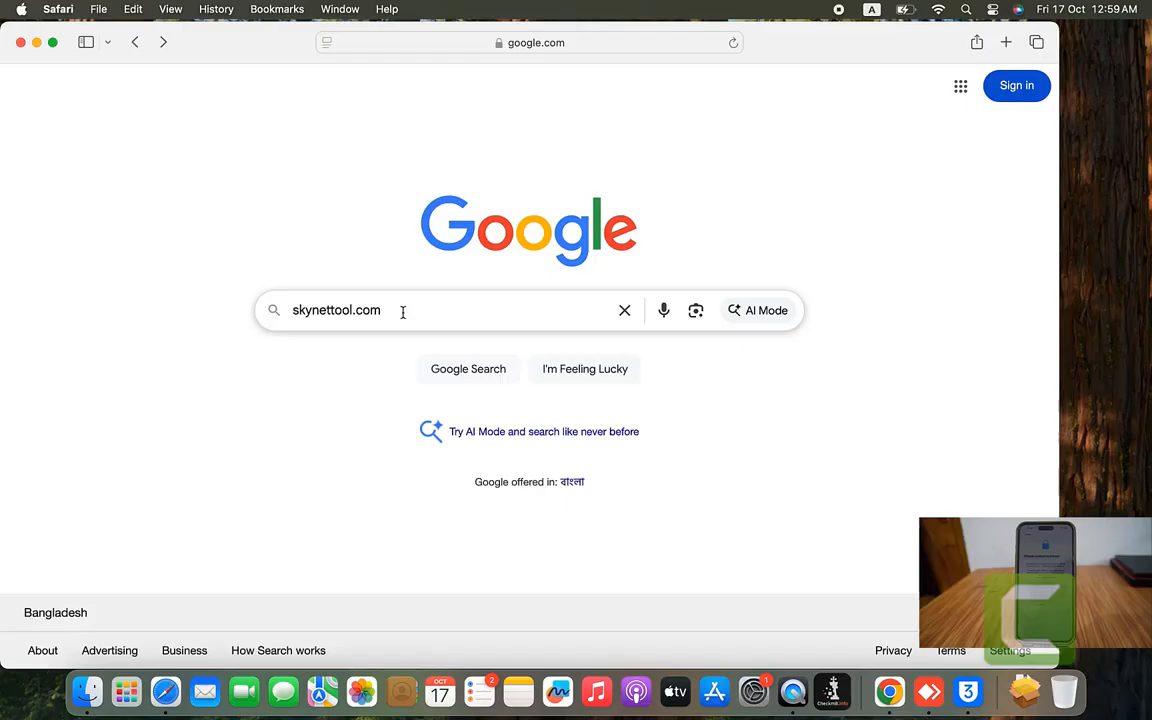
{"action": "key", "text": "Return"}
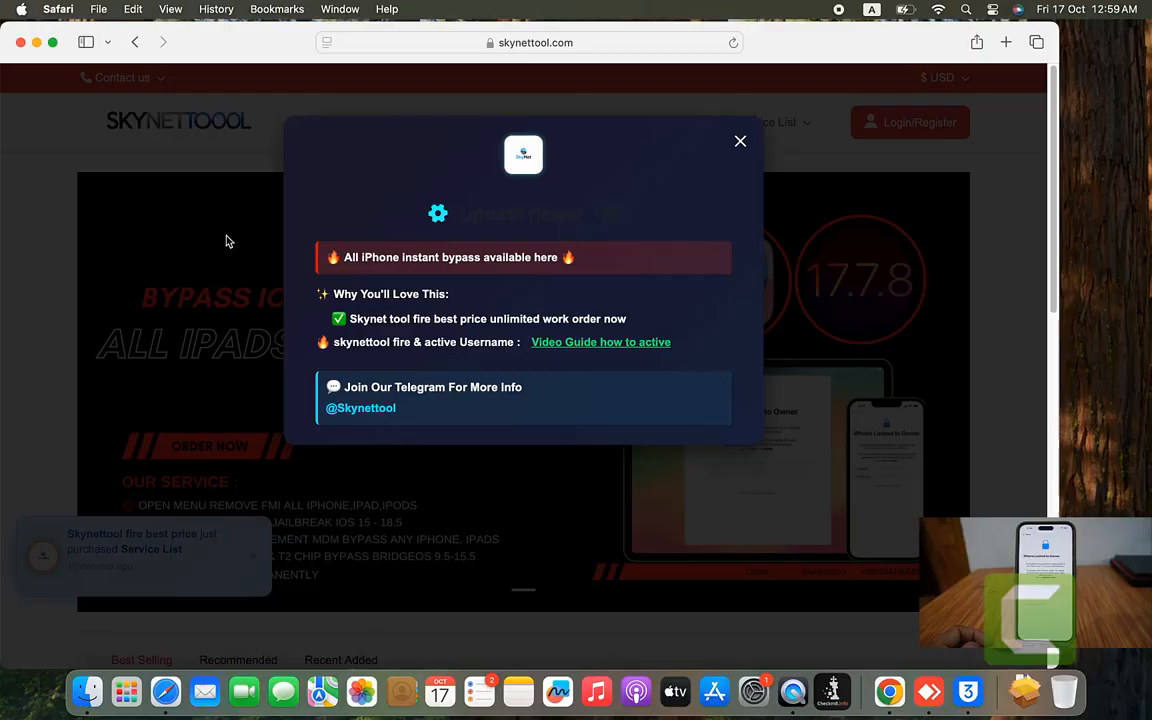
Dismiss the announcement popup, sign-in form and chat panel, then reveal the Service List menu.
{"action": "left_click", "coordinate": [740, 140]}
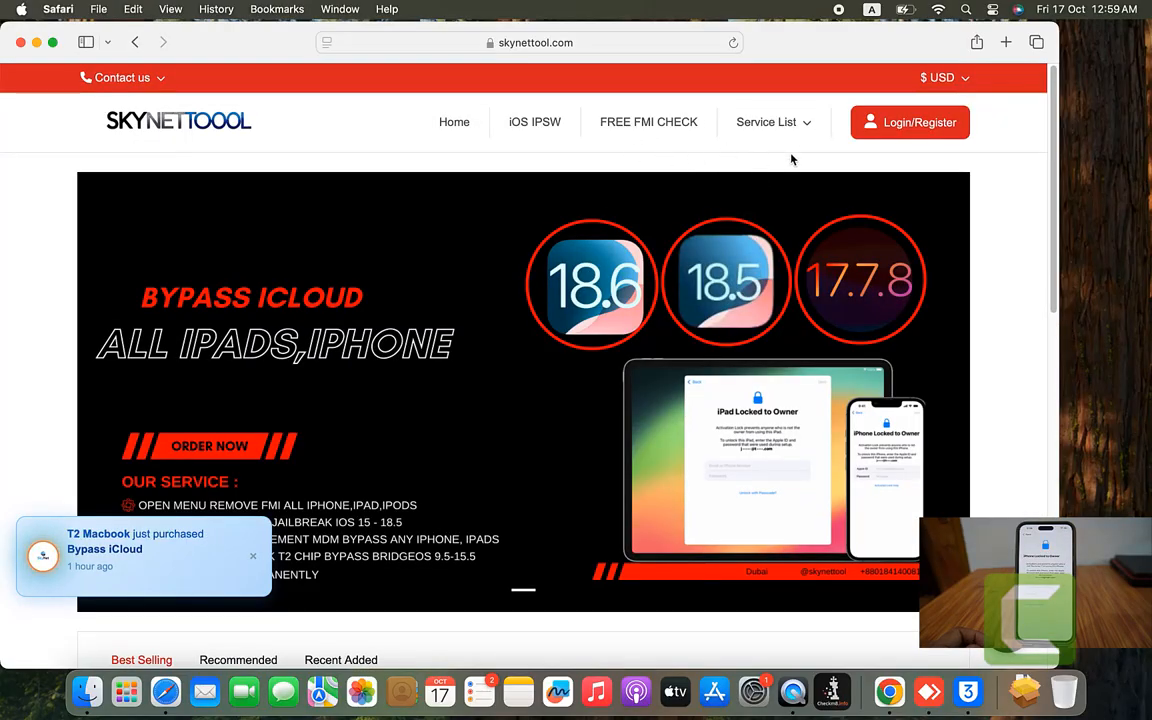
{"action": "left_click", "coordinate": [908, 122]}
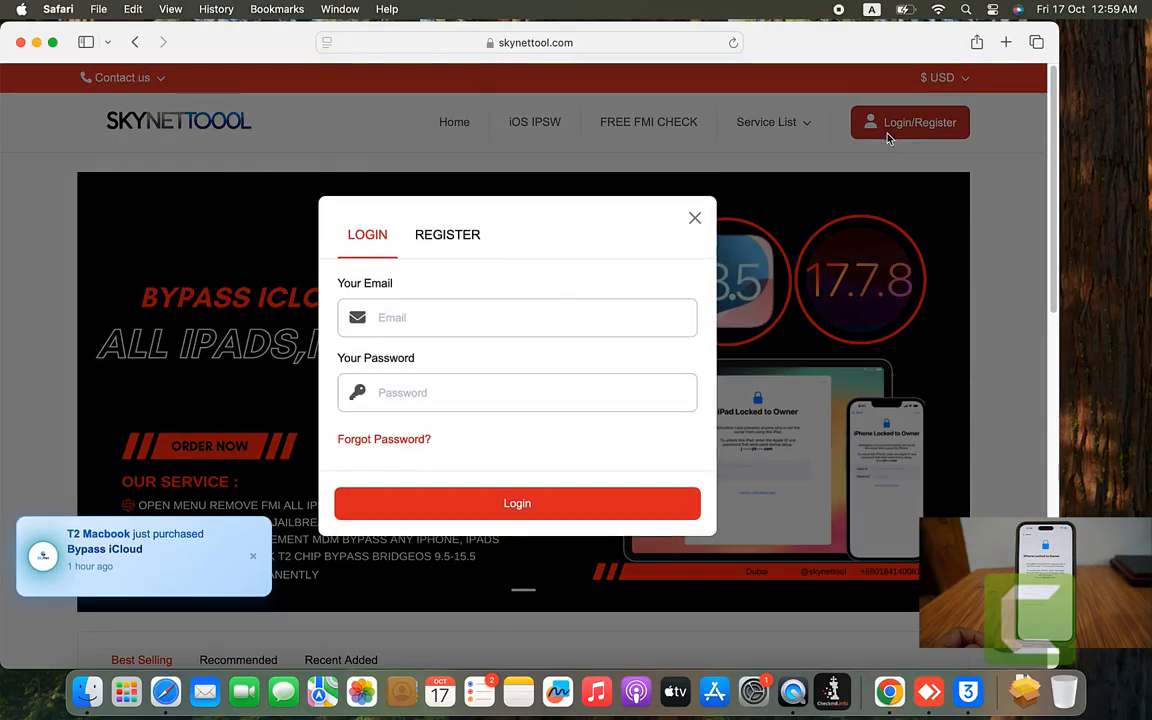
{"action": "left_click", "coordinate": [500, 316]}
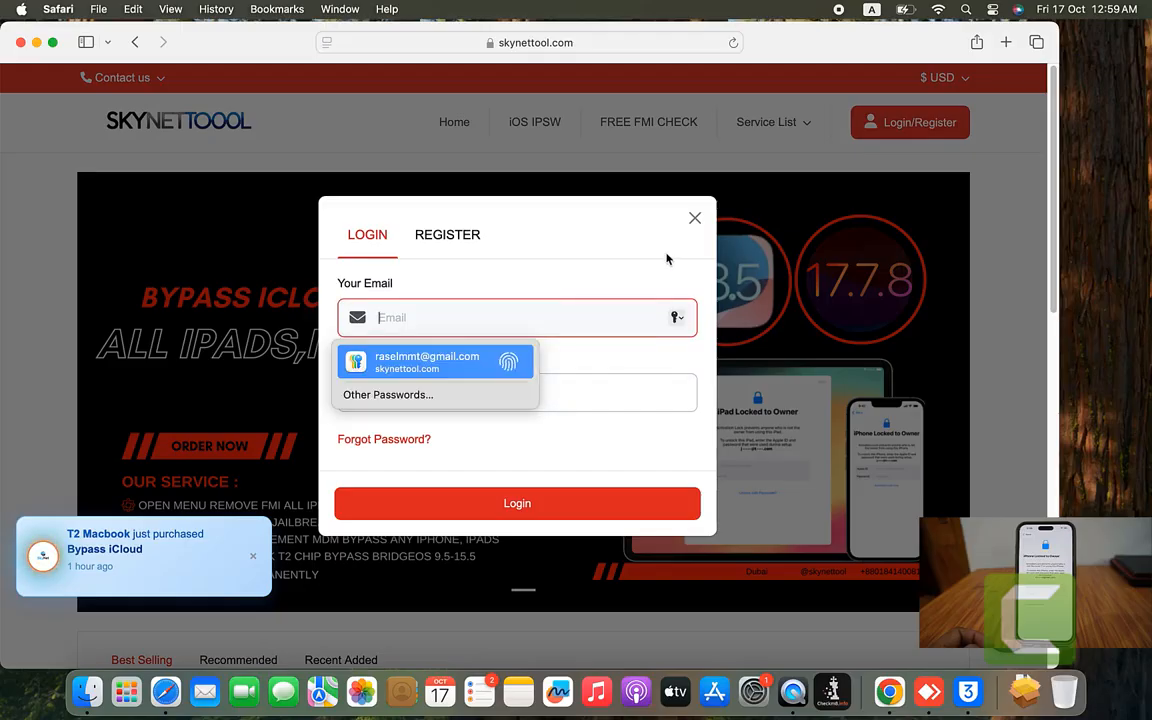
{"action": "left_click", "coordinate": [696, 218]}
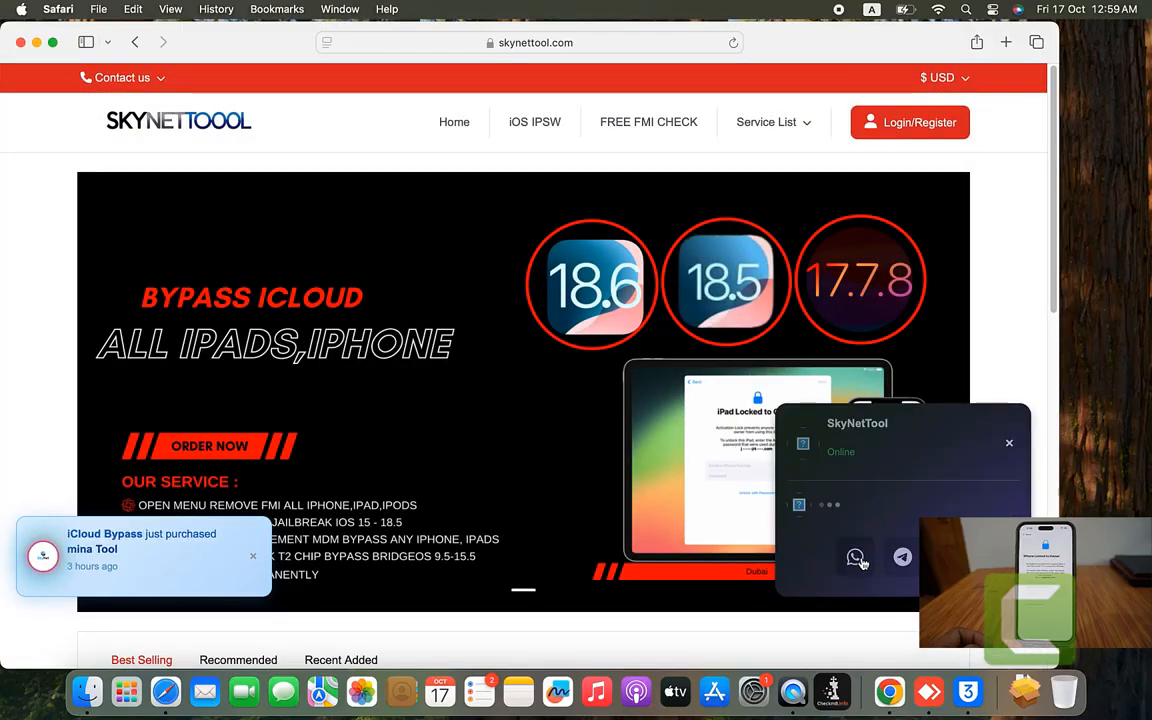
{"action": "left_click", "coordinate": [1008, 442]}
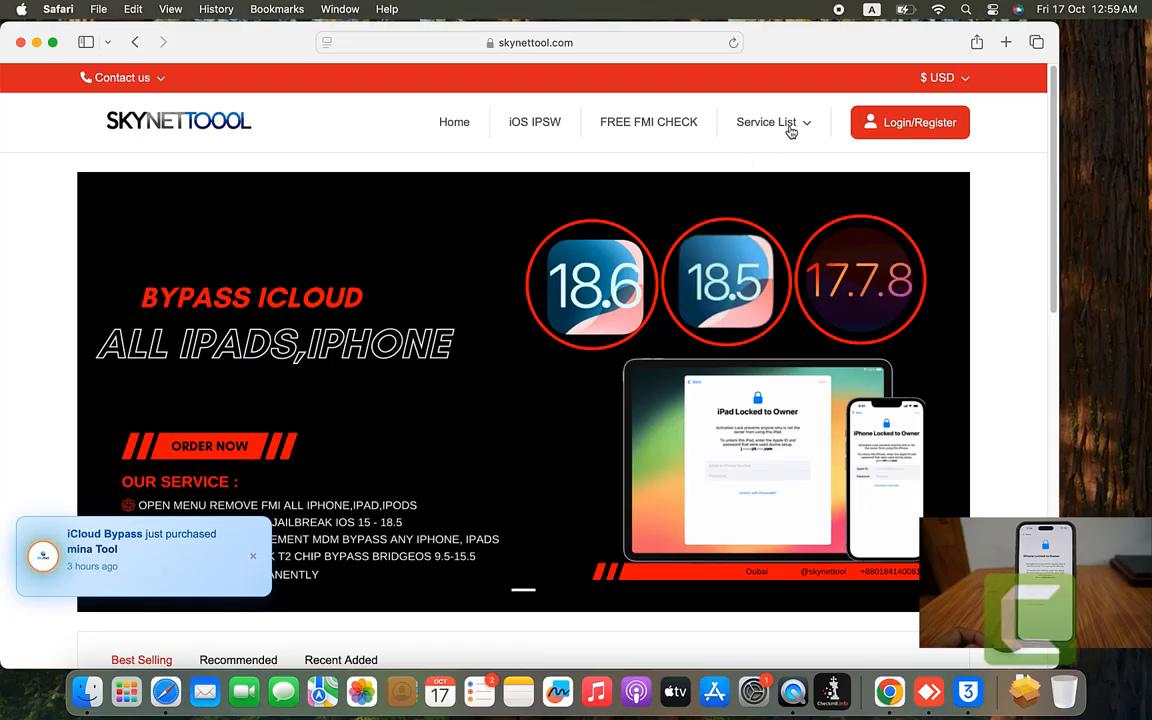
{"action": "left_click", "coordinate": [766, 122]}
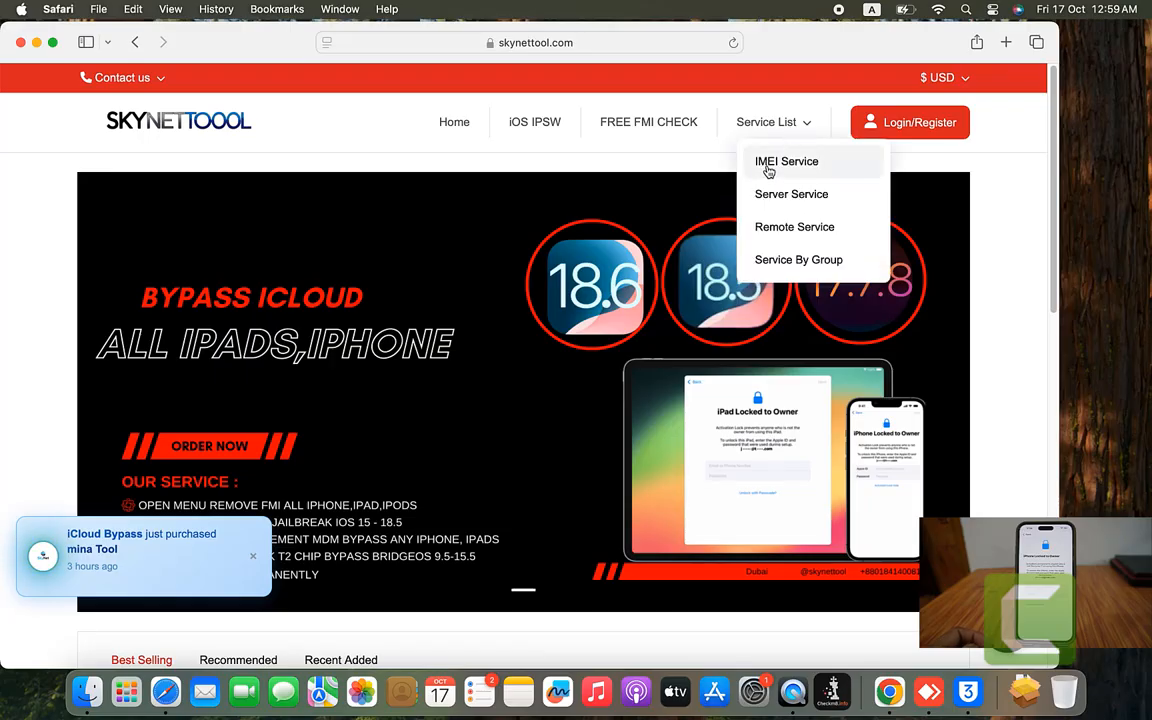
Browse the IMEI Service catalogue down to the iRemove.tool A12+ macbook Tool listing.
{"action": "left_click", "coordinate": [786, 160]}
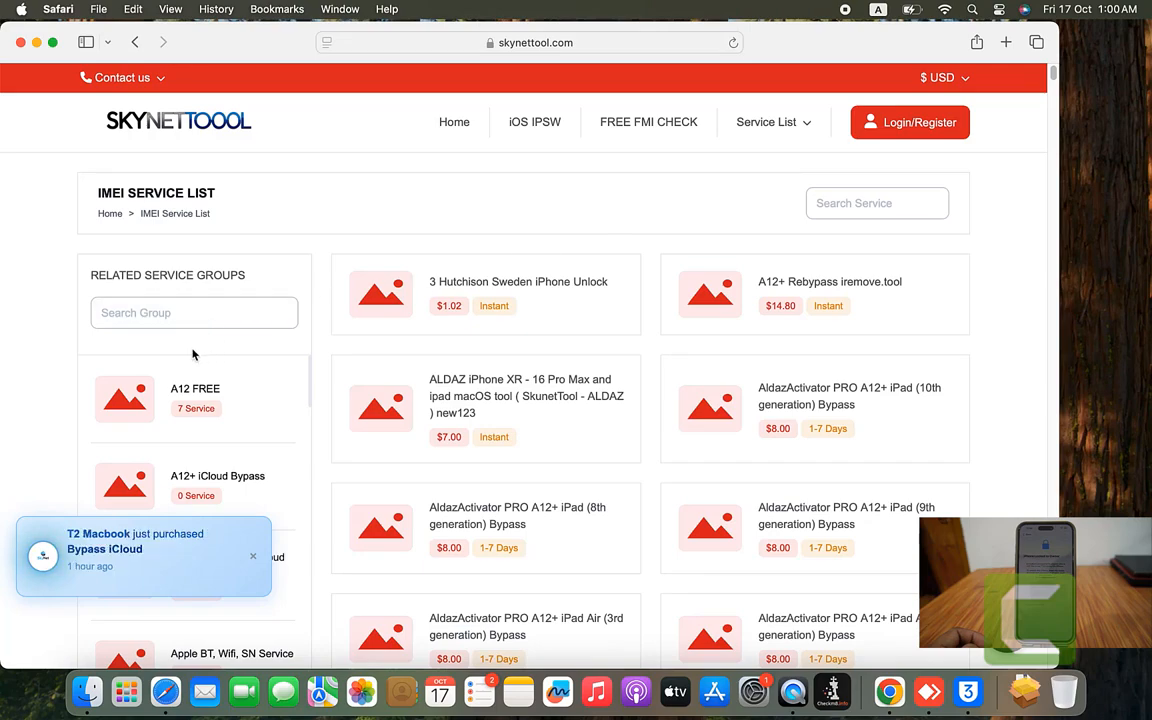
{"action": "mouse_move", "coordinate": [160, 356]}
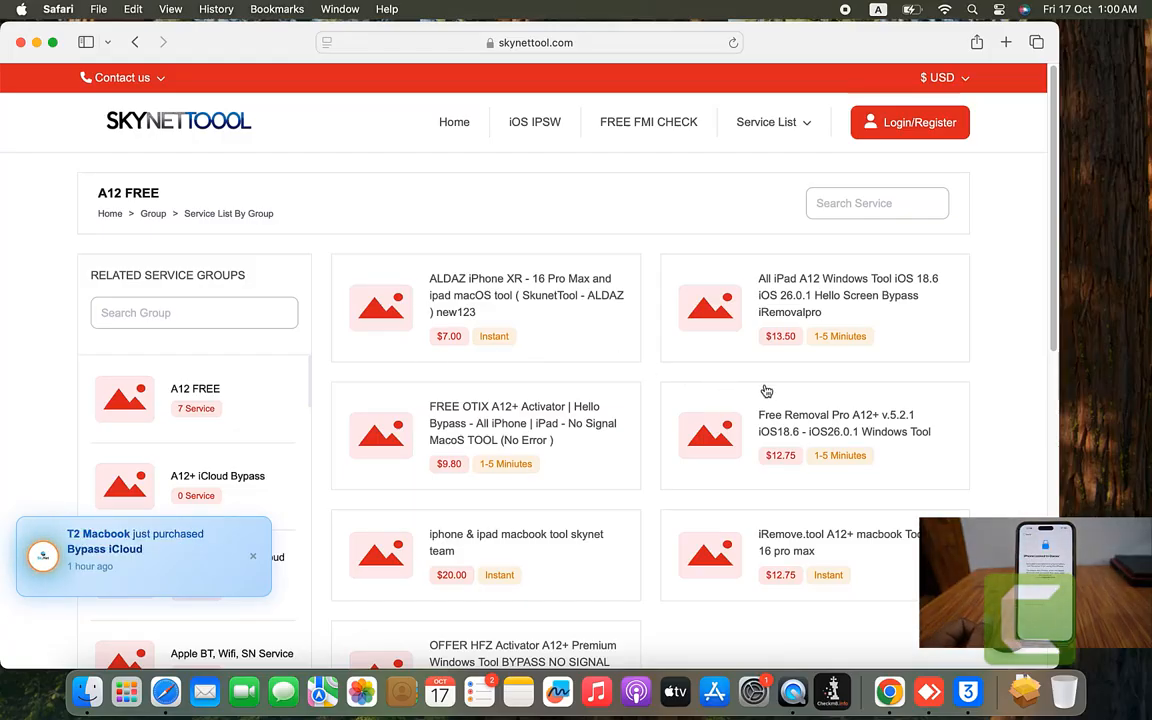
{"action": "scroll", "scroll_direction": "down", "scroll_amount": 3}
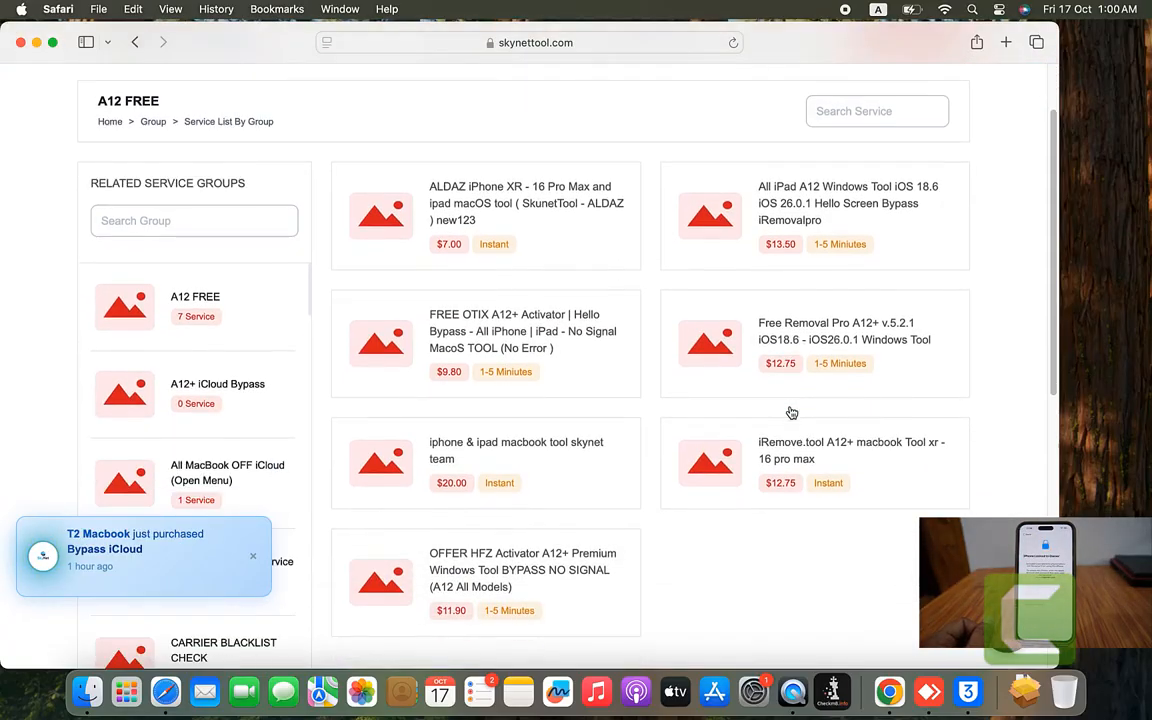
{"action": "scroll", "scroll_direction": "down", "scroll_amount": 3}
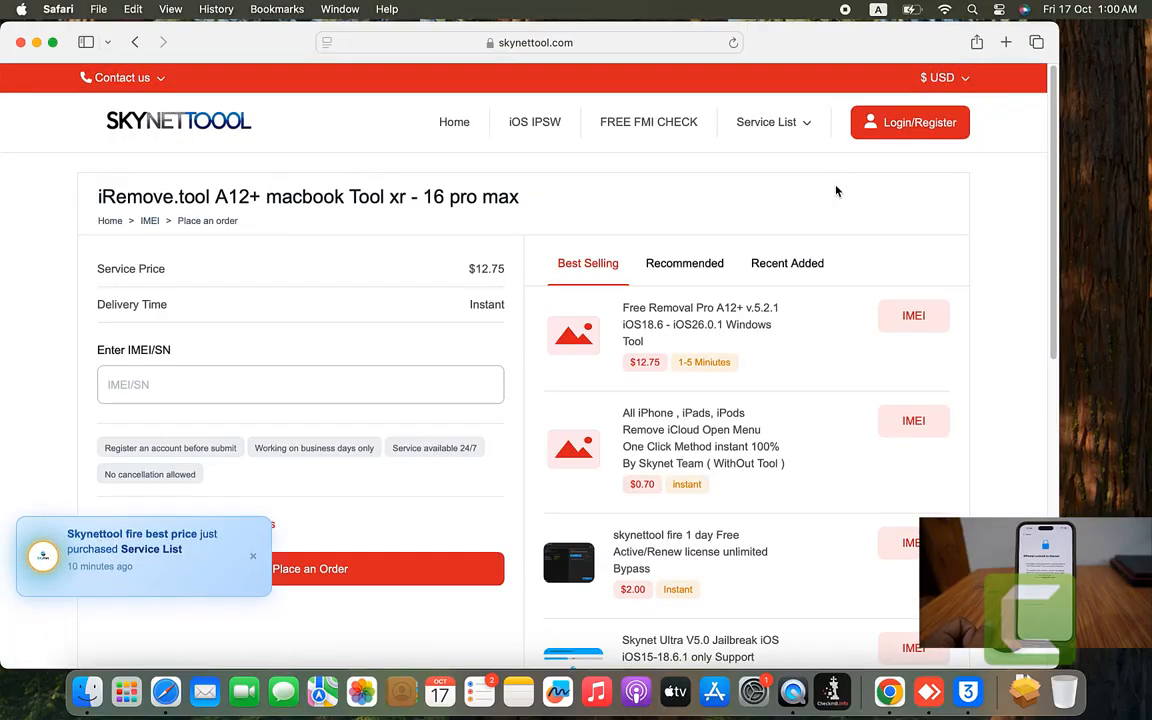
{"action": "mouse_move", "coordinate": [368, 256]}
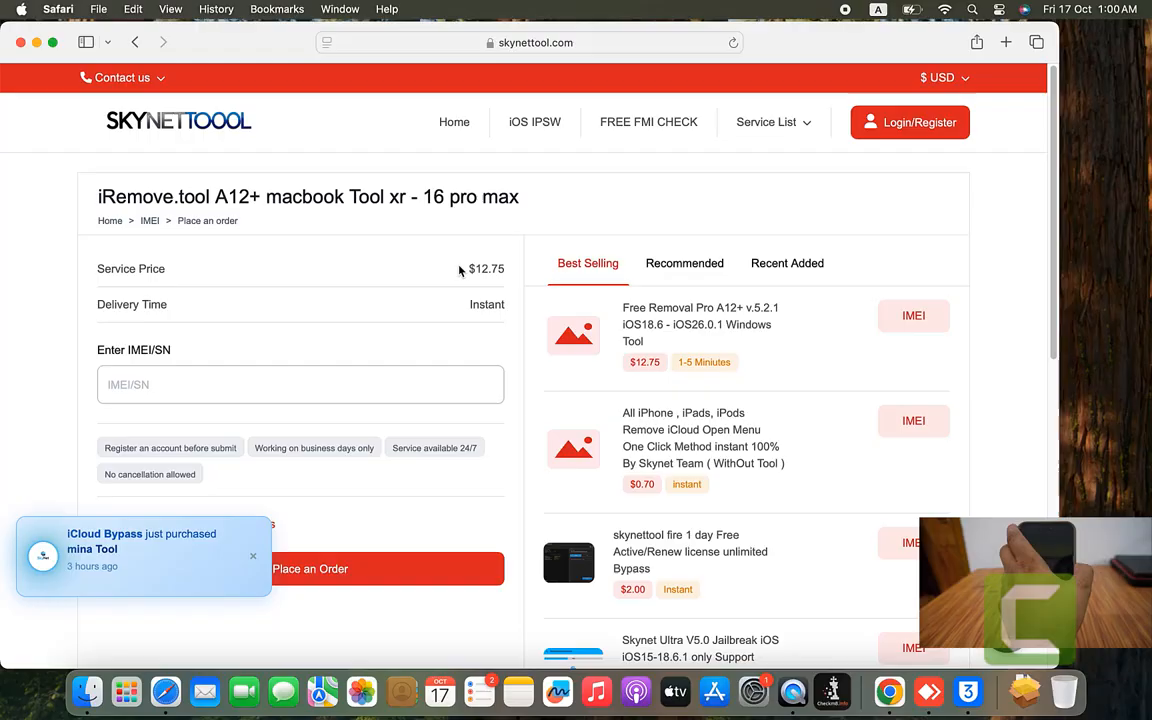
{"action": "mouse_move", "coordinate": [458, 272]}
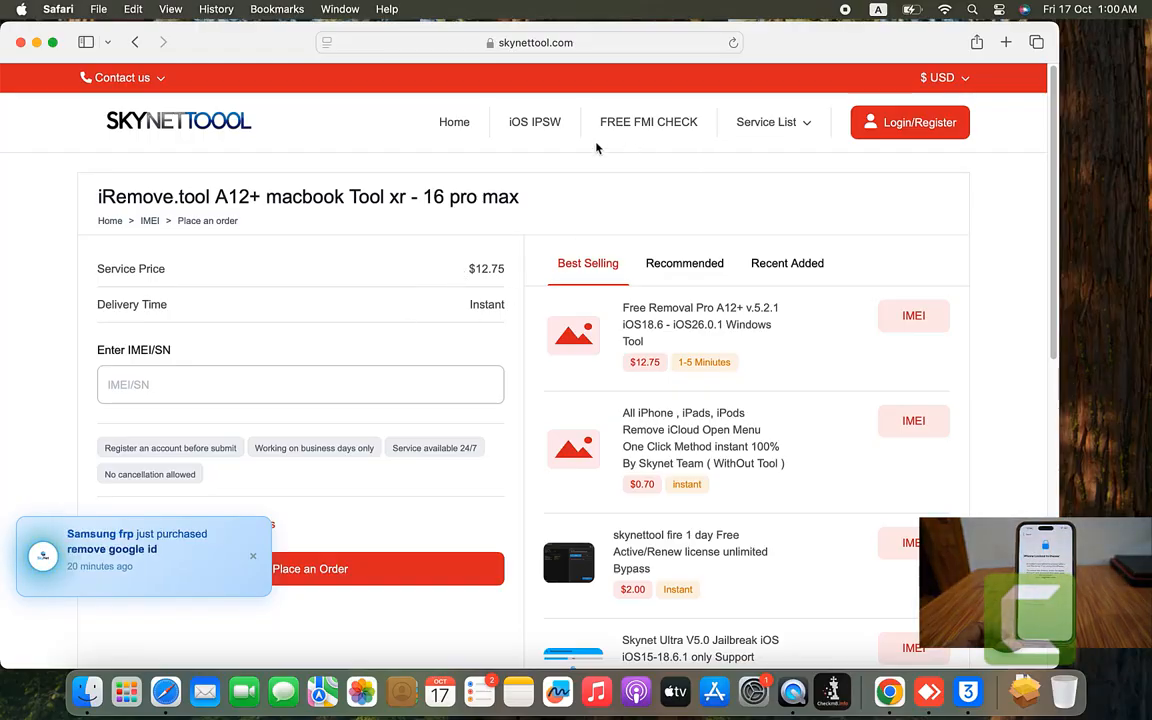
{"action": "mouse_move", "coordinate": [472, 188]}
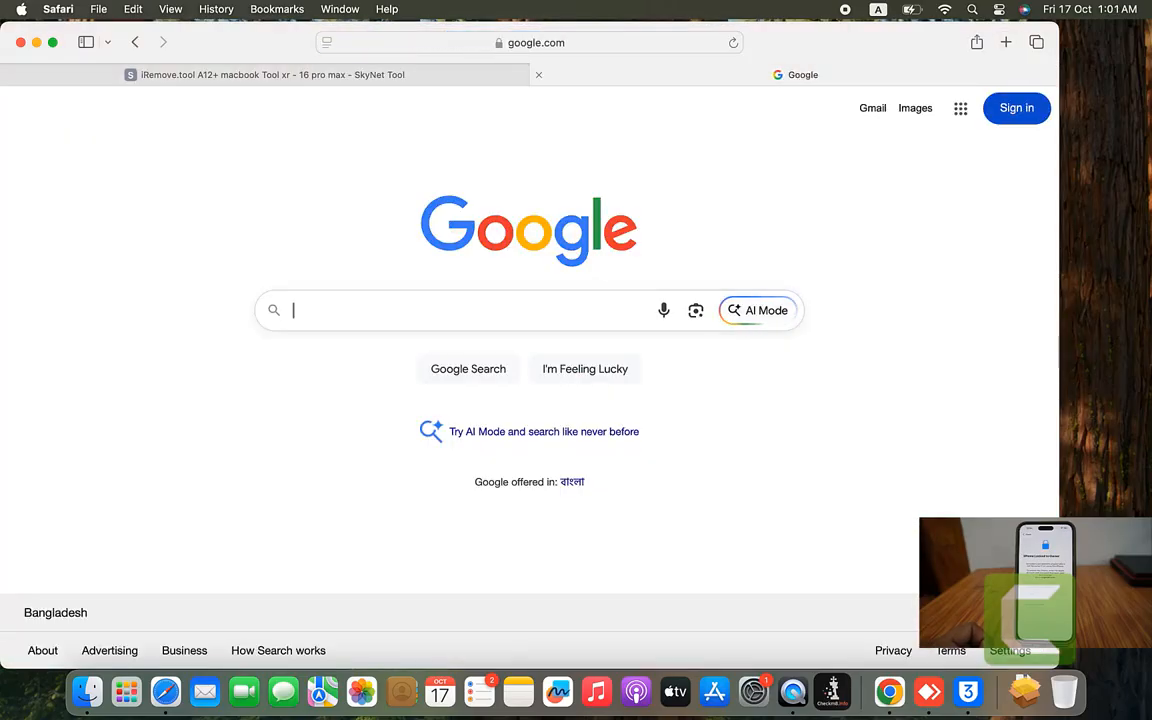
Browse bestofunlock.com's IMEI services, then copy the iPhone's serial number from 3uTools' iDevice Info.
{"action": "type", "text": "bestofunlock"}
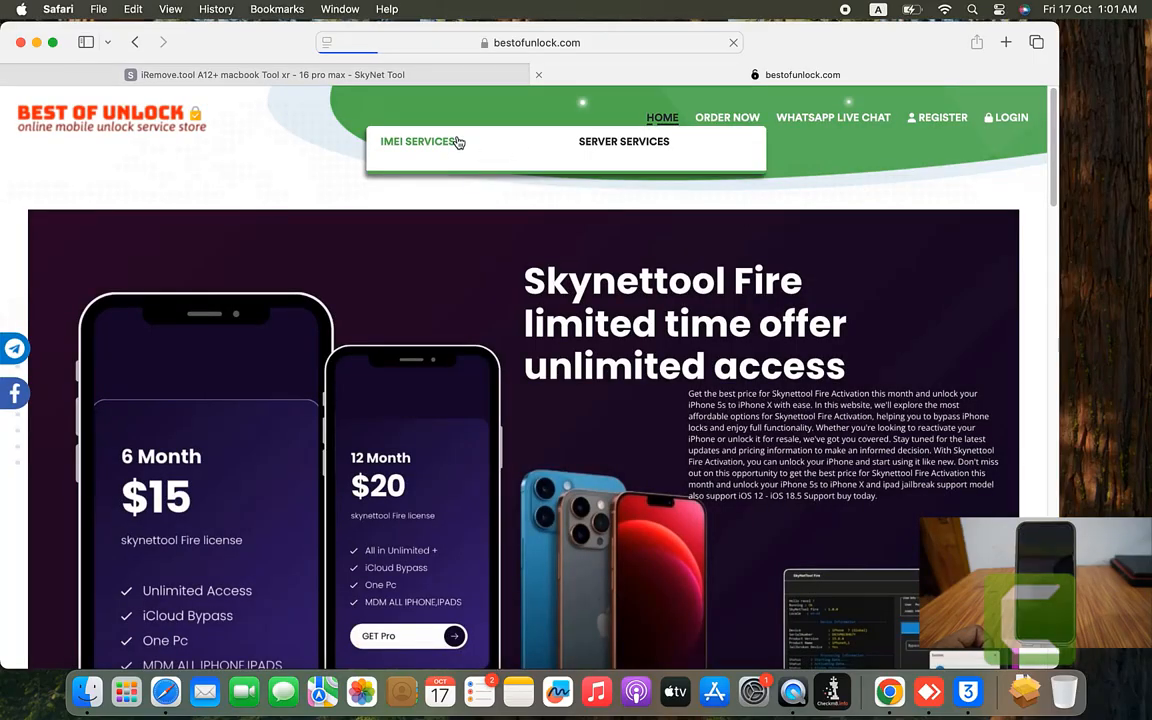
{"action": "left_click", "coordinate": [416, 140]}
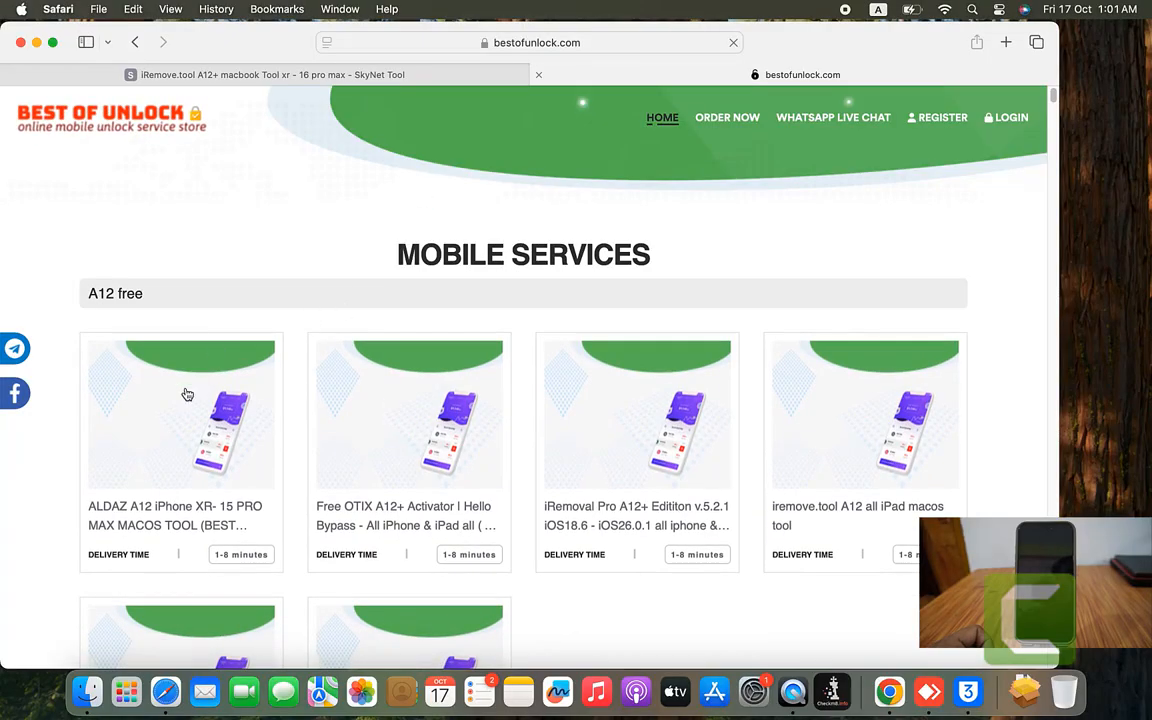
{"action": "mouse_move", "coordinate": [346, 506]}
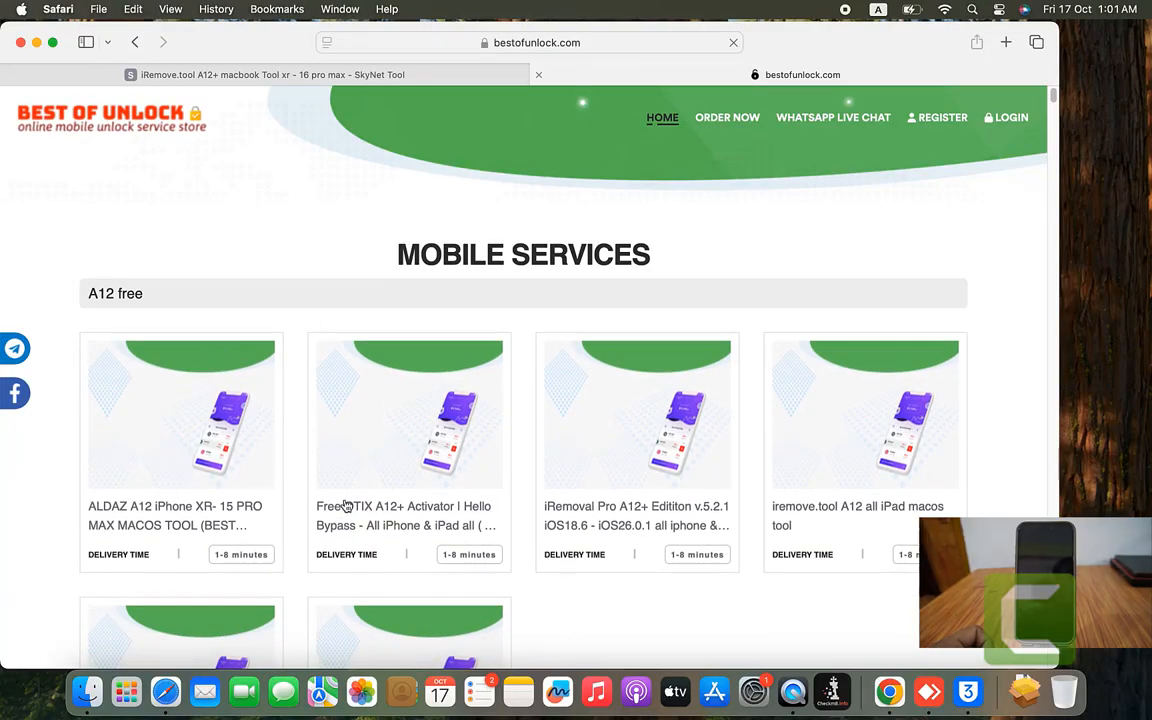
{"action": "mouse_move", "coordinate": [844, 482]}
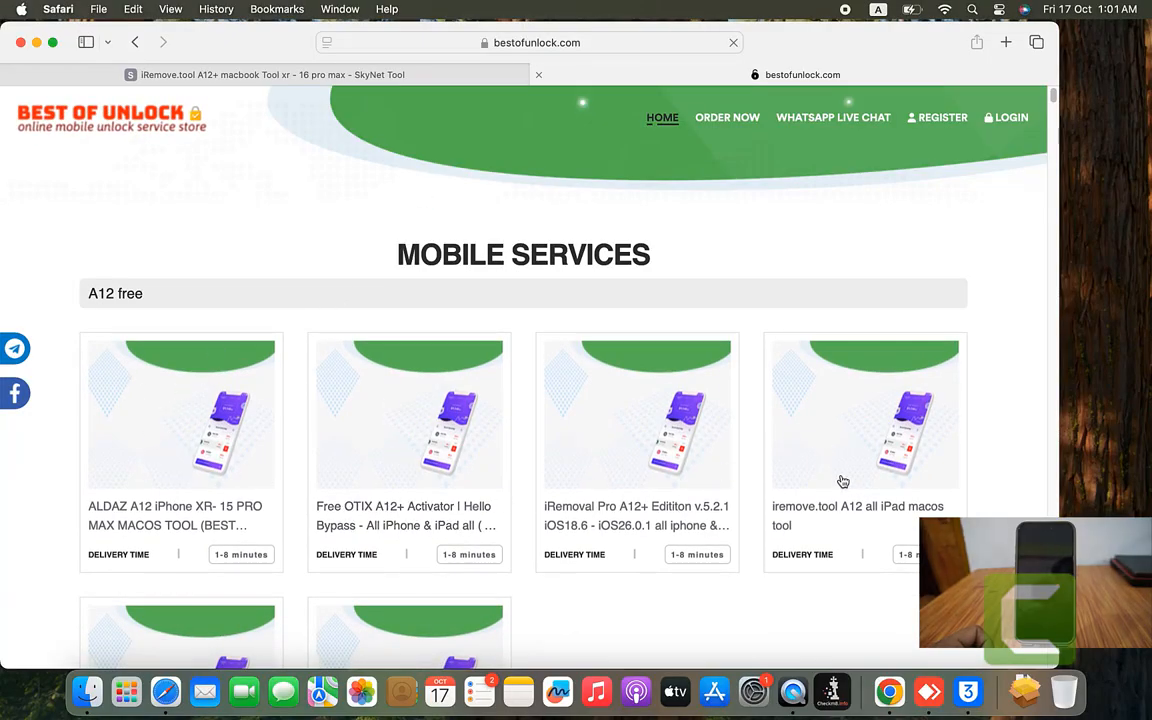
{"action": "left_click", "coordinate": [864, 450]}
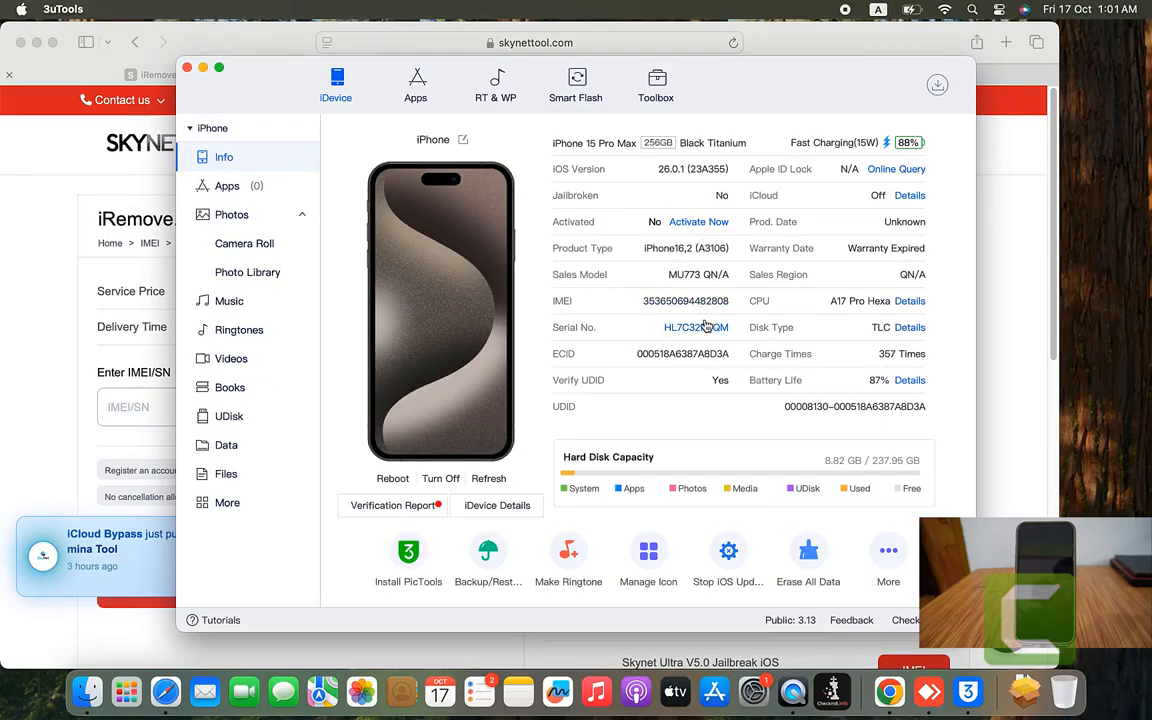
{"action": "left_click", "coordinate": [696, 328]}
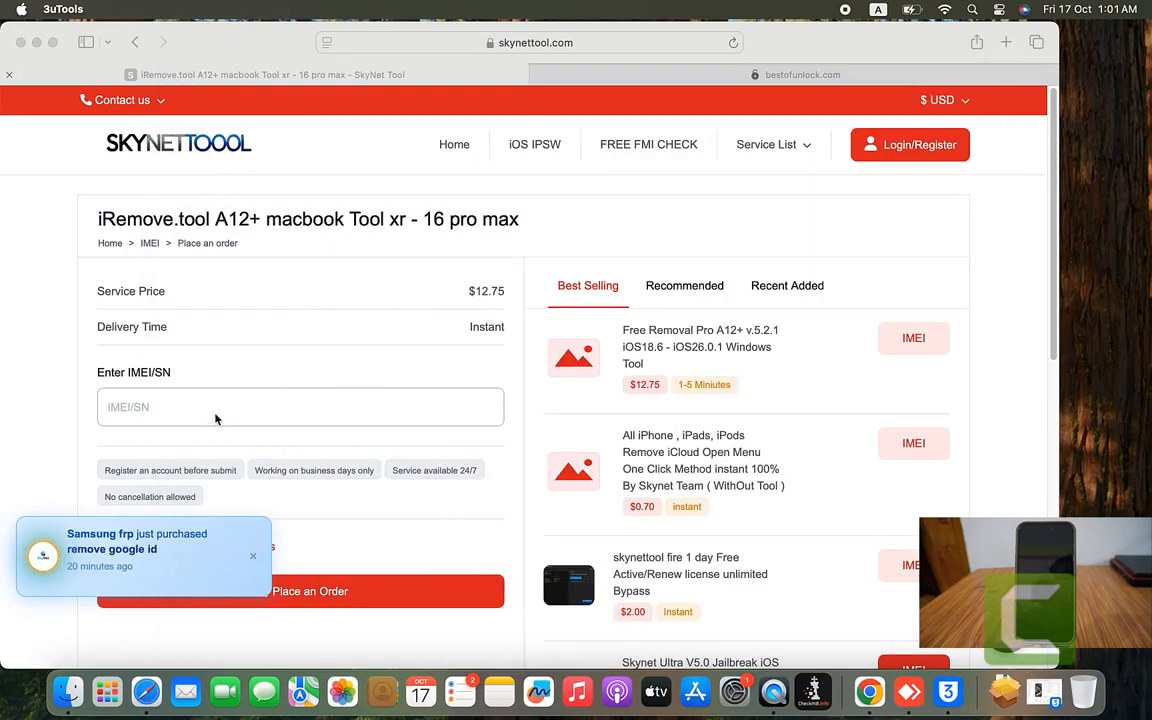
{"action": "left_click", "coordinate": [300, 408]}
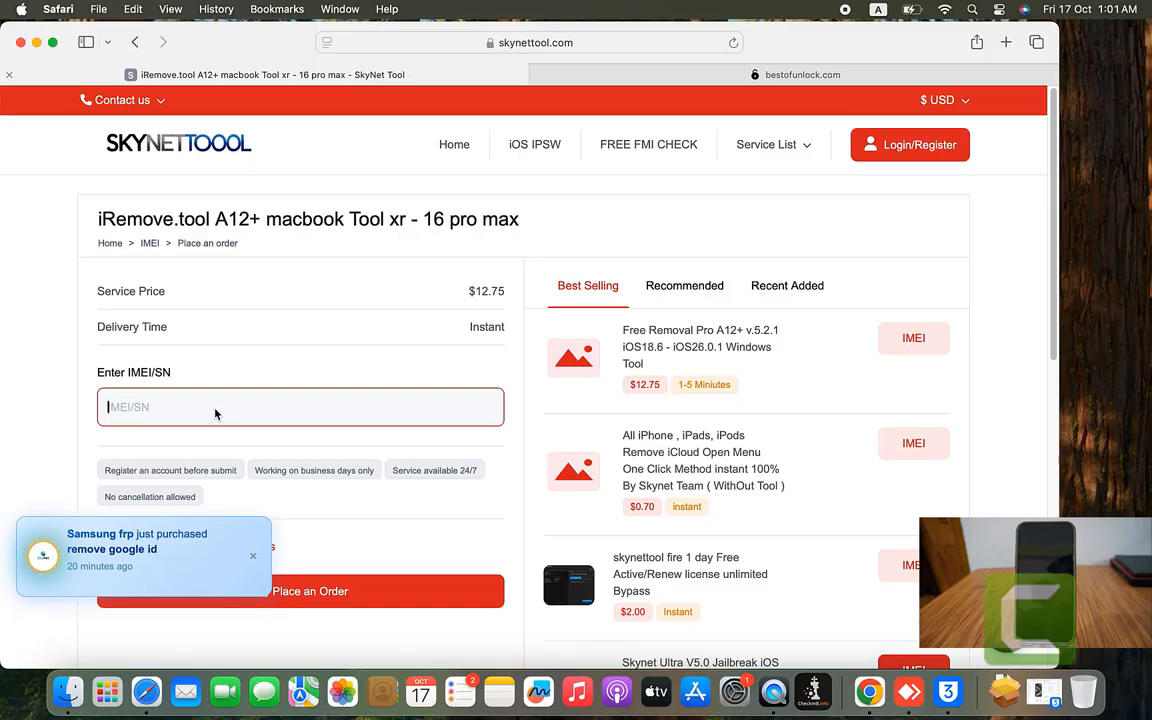
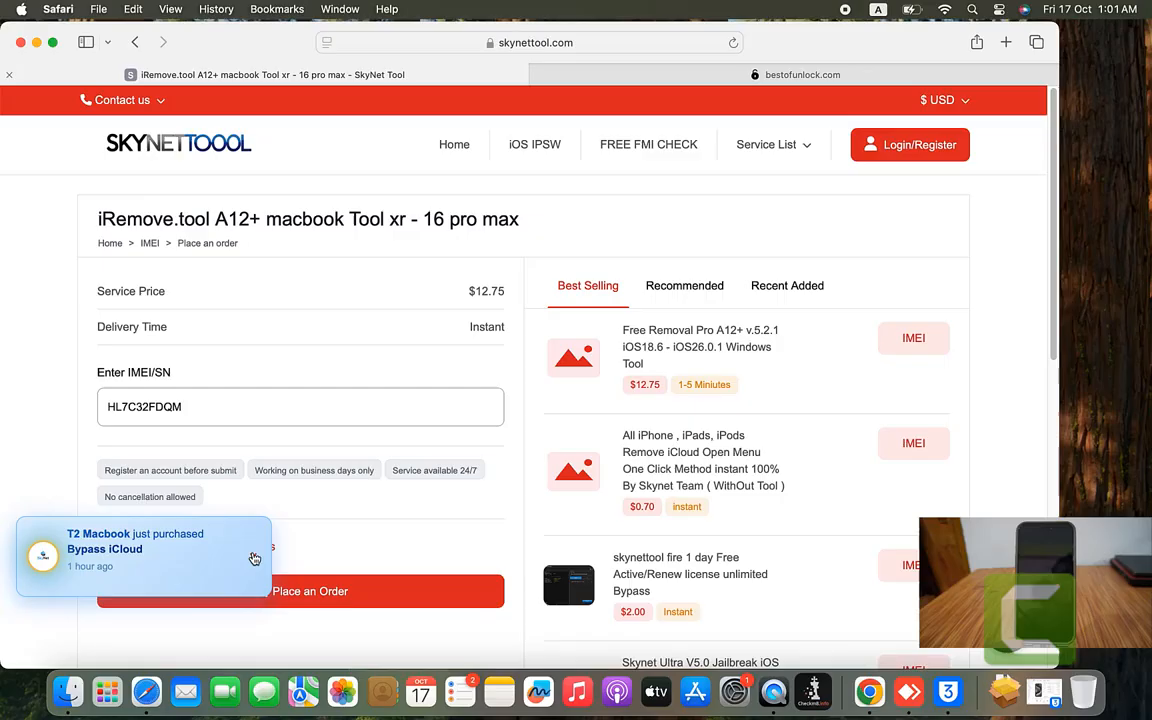
{"action": "left_click", "coordinate": [104, 530]}
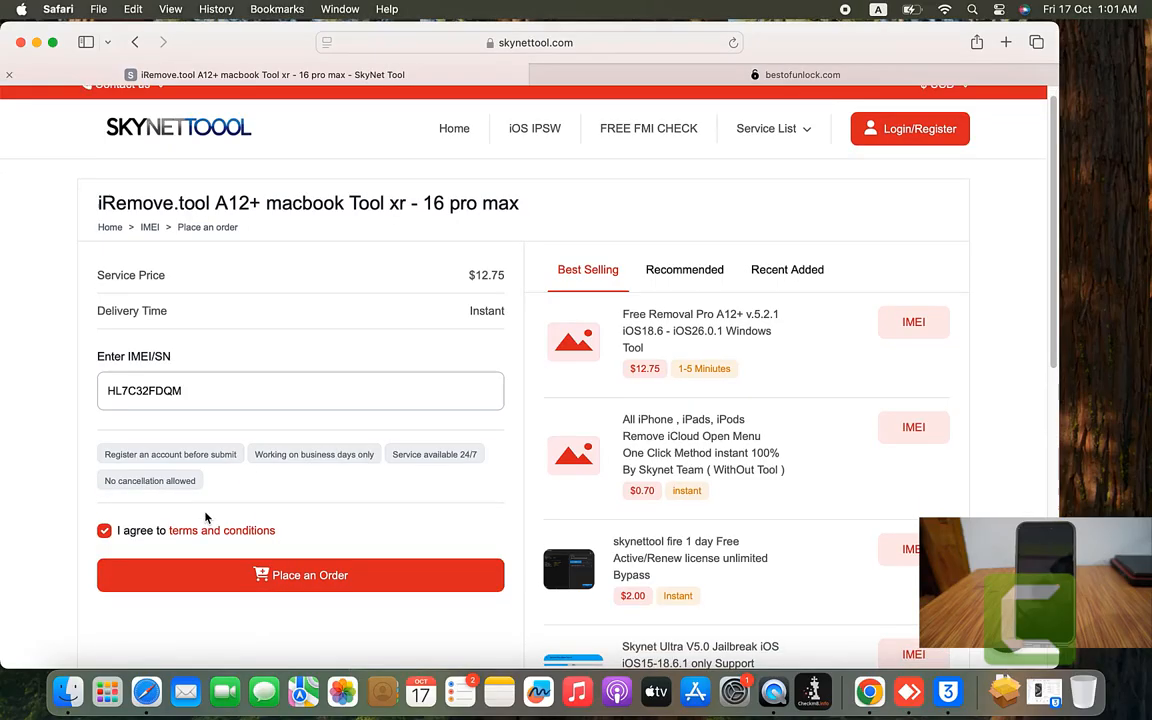
{"action": "scroll", "scroll_direction": "down", "scroll_amount": 3}
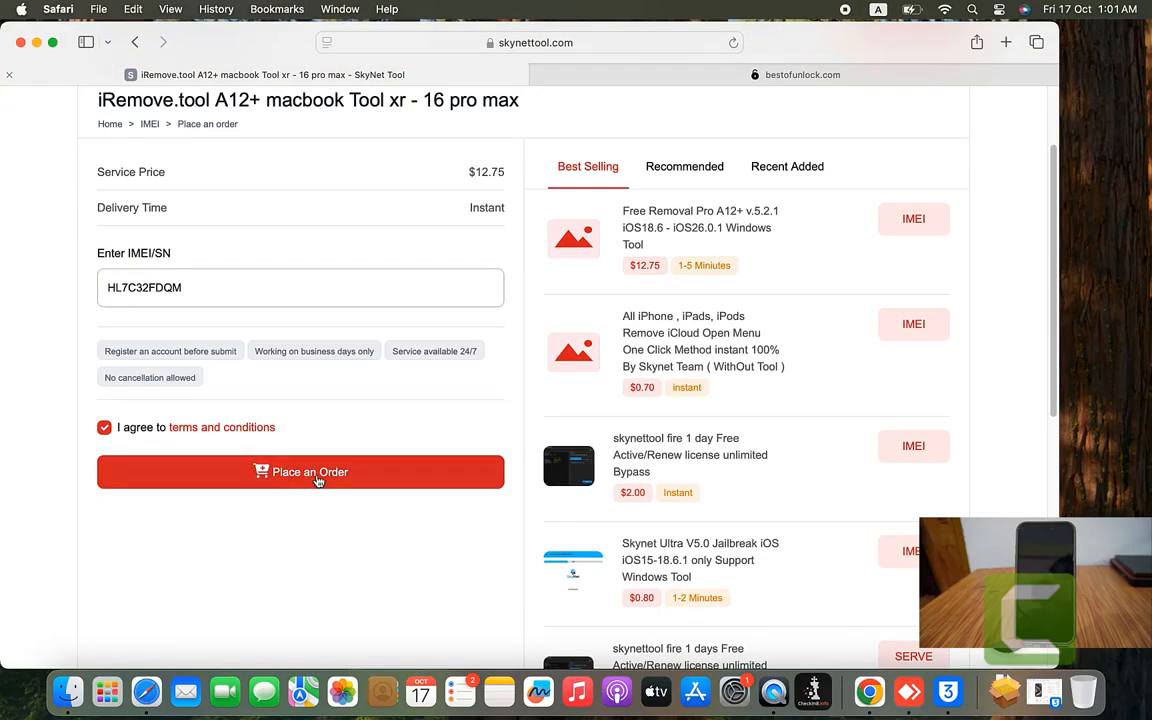
{"action": "left_click", "coordinate": [300, 472]}
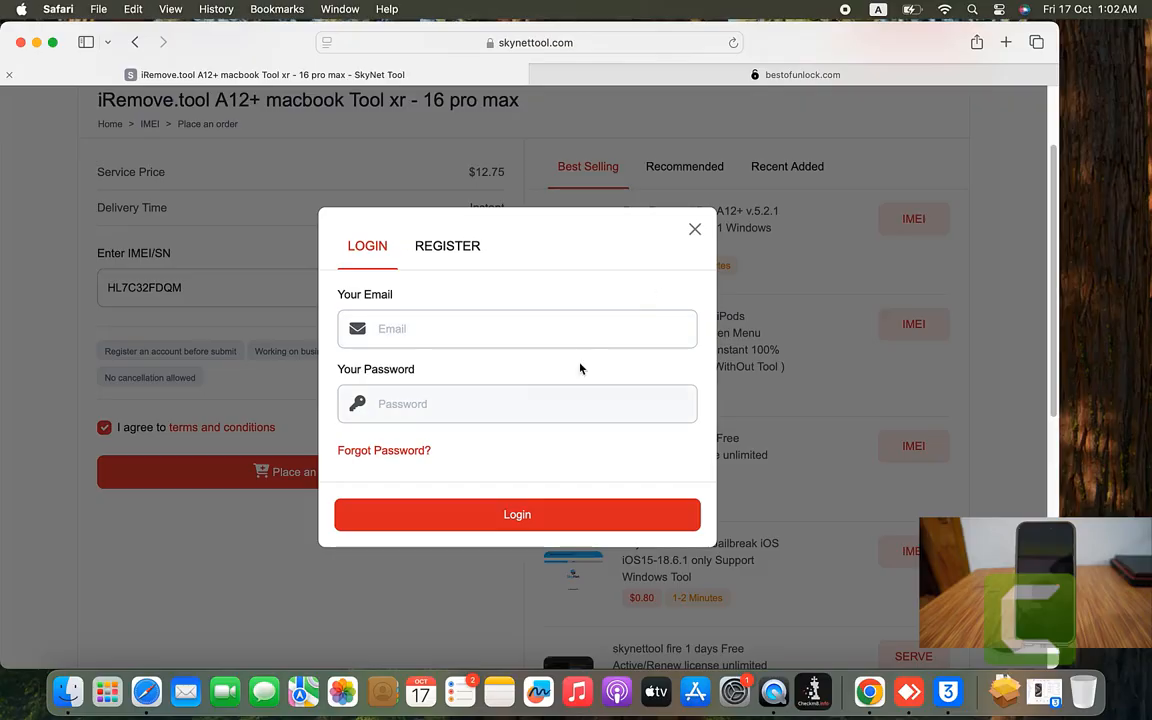
{"action": "left_click", "coordinate": [696, 228]}
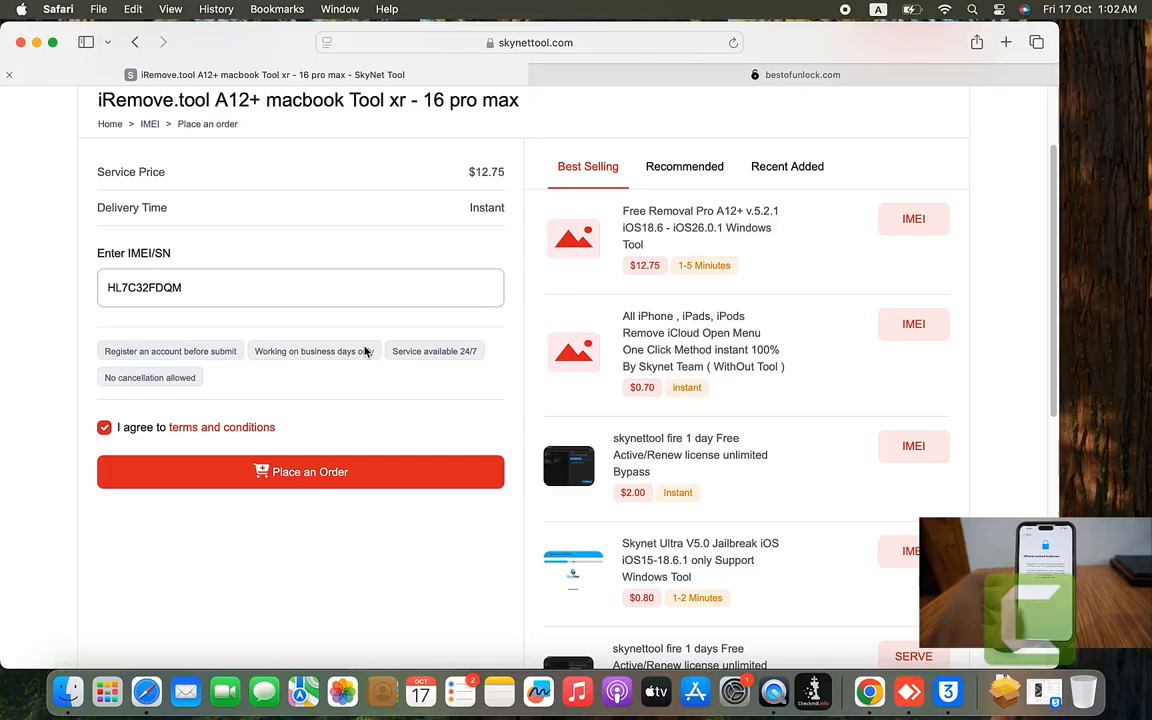
{"action": "mouse_move", "coordinate": [130, 158]}
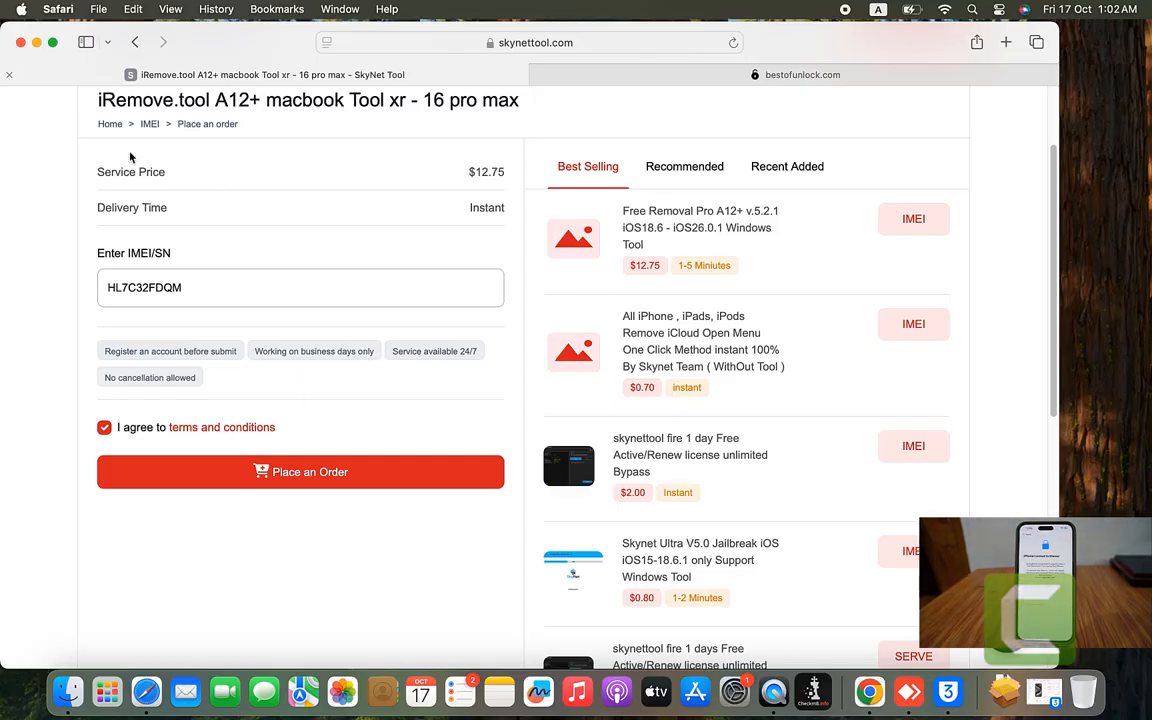
{"action": "mouse_move", "coordinate": [208, 180]}
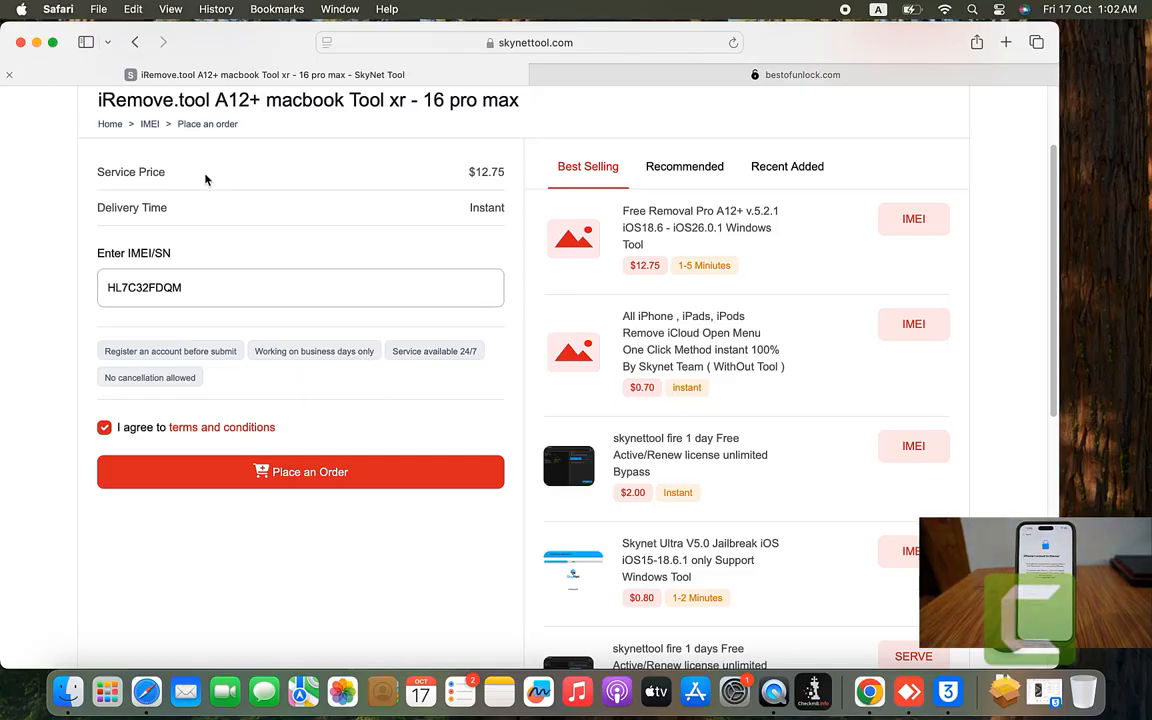
{"action": "mouse_move", "coordinate": [24, 56]}
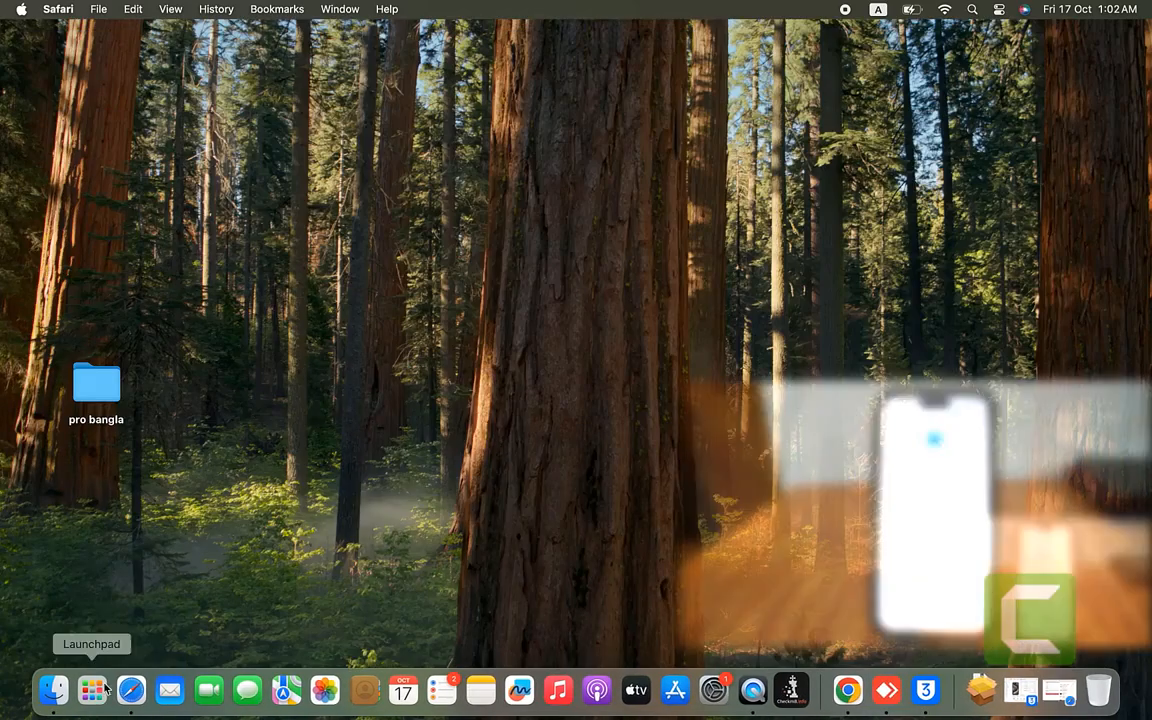
Launch iRemove Tools from Launchpad.
{"action": "left_click", "coordinate": [92, 690]}
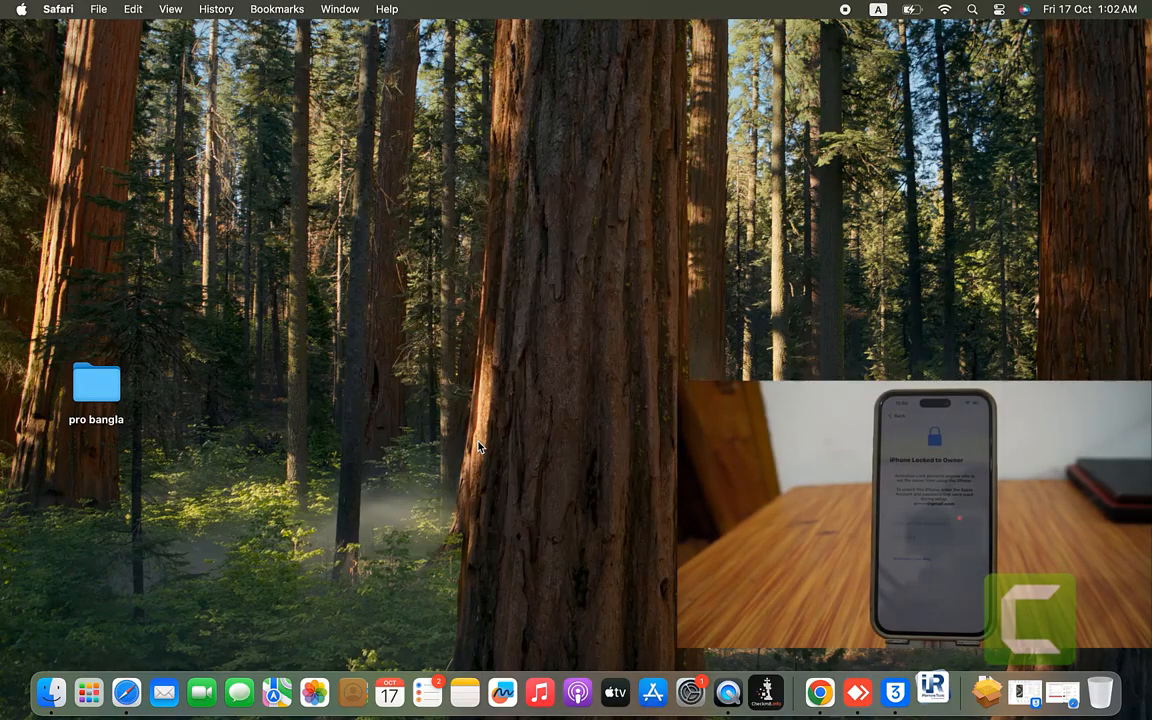
{"action": "left_click", "coordinate": [932, 692]}
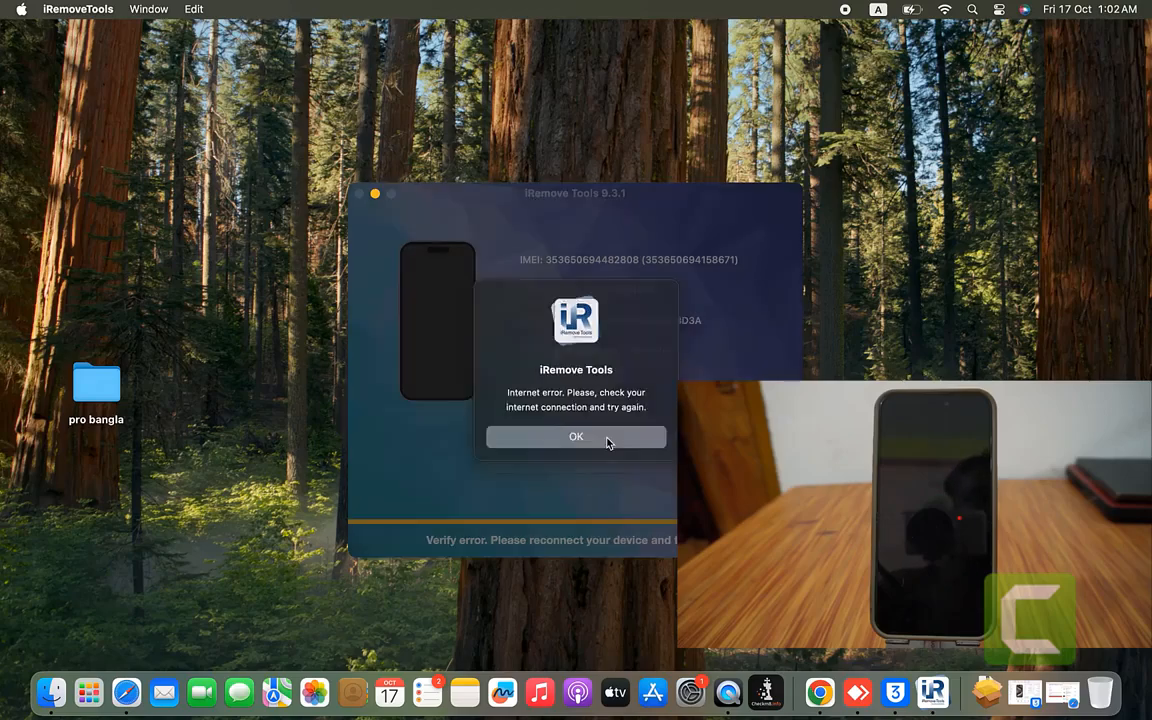
Dismiss both internet error alerts, repositioning the iRemove Tools window in between.
{"action": "left_click", "coordinate": [576, 436]}
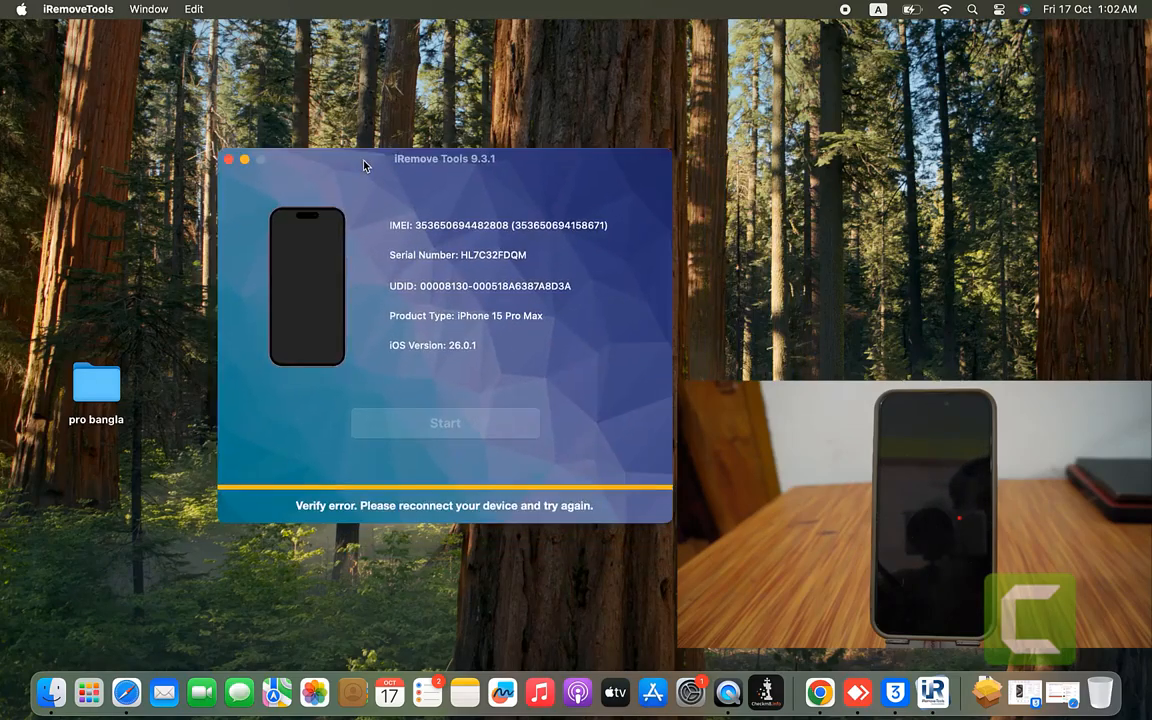
{"action": "left_click_drag", "start_coordinate": [364, 158], "coordinate": [308, 136]}
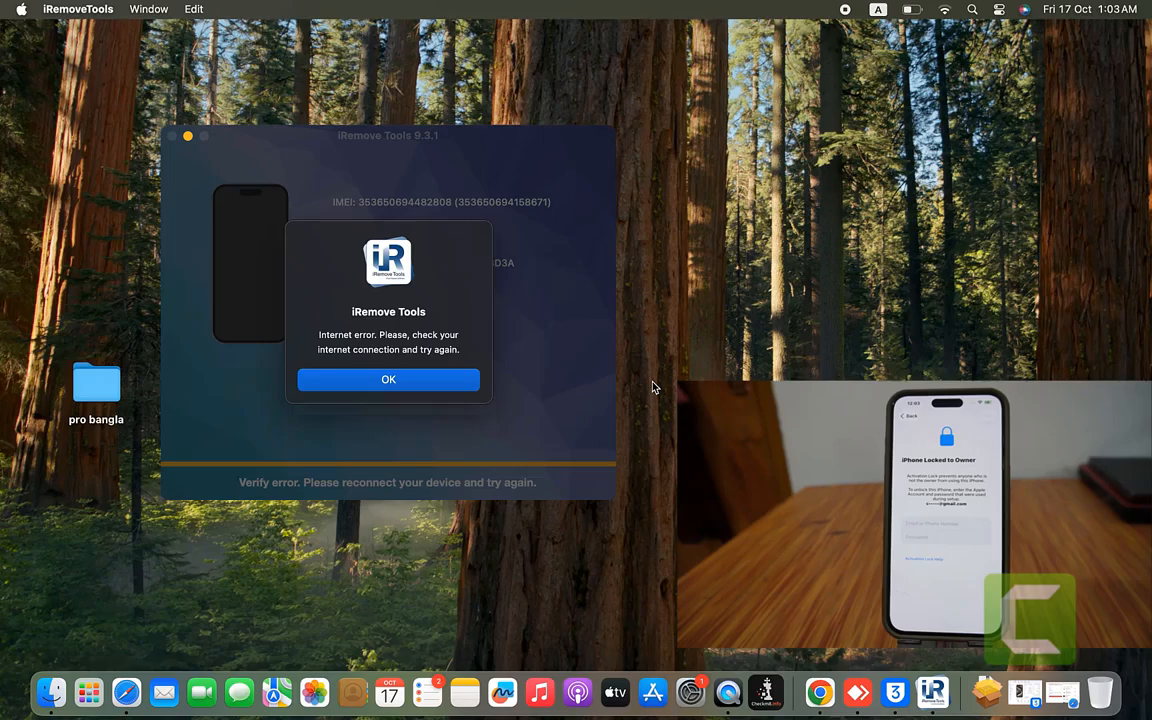
{"action": "left_click", "coordinate": [388, 380]}
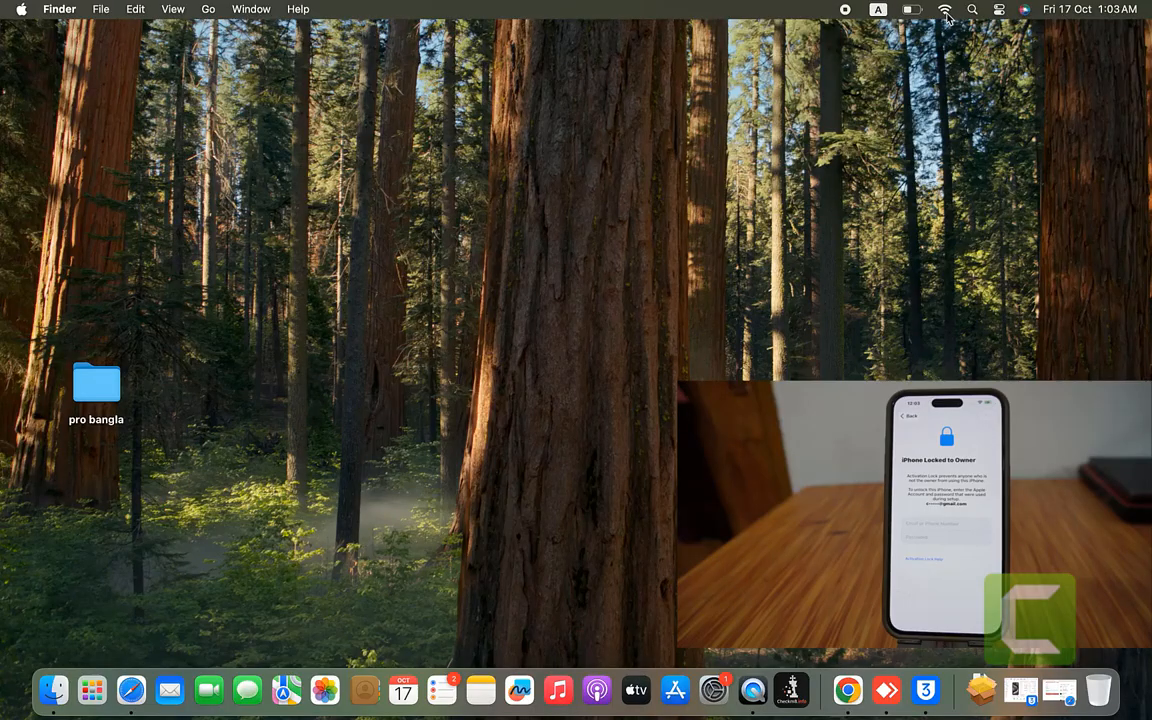
Toggle Wi-Fi off and back on from the menu bar to restore the connection.
{"action": "left_click", "coordinate": [944, 8]}
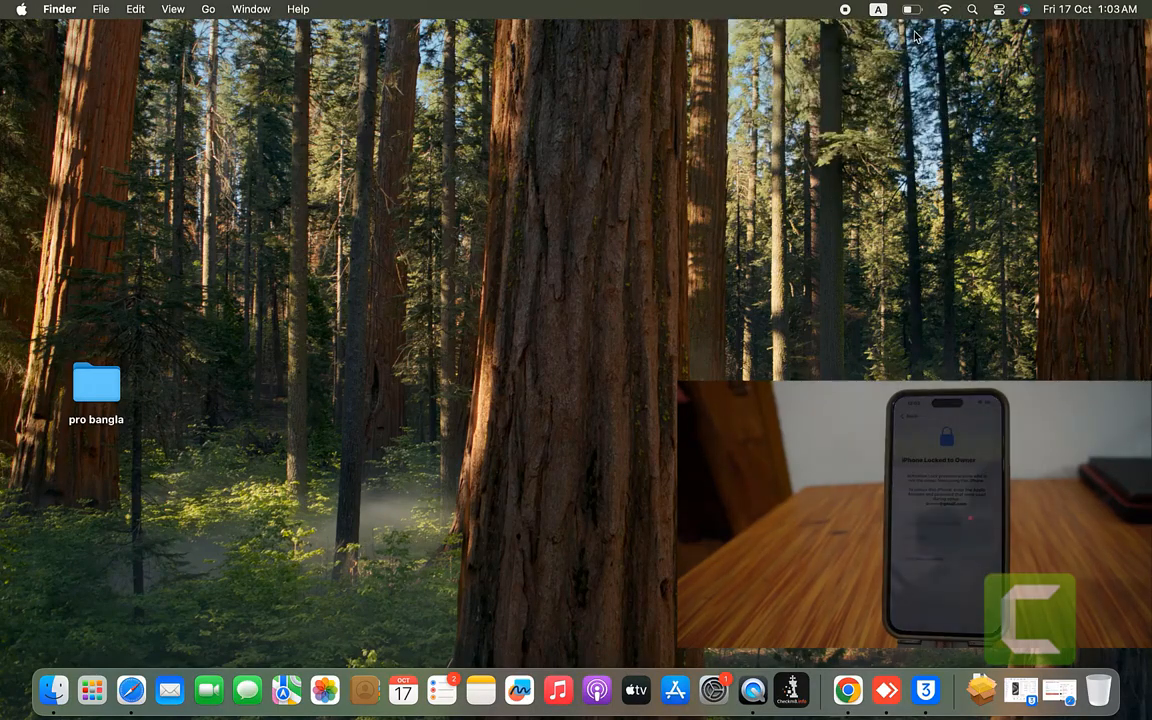
{"action": "left_click", "coordinate": [944, 8]}
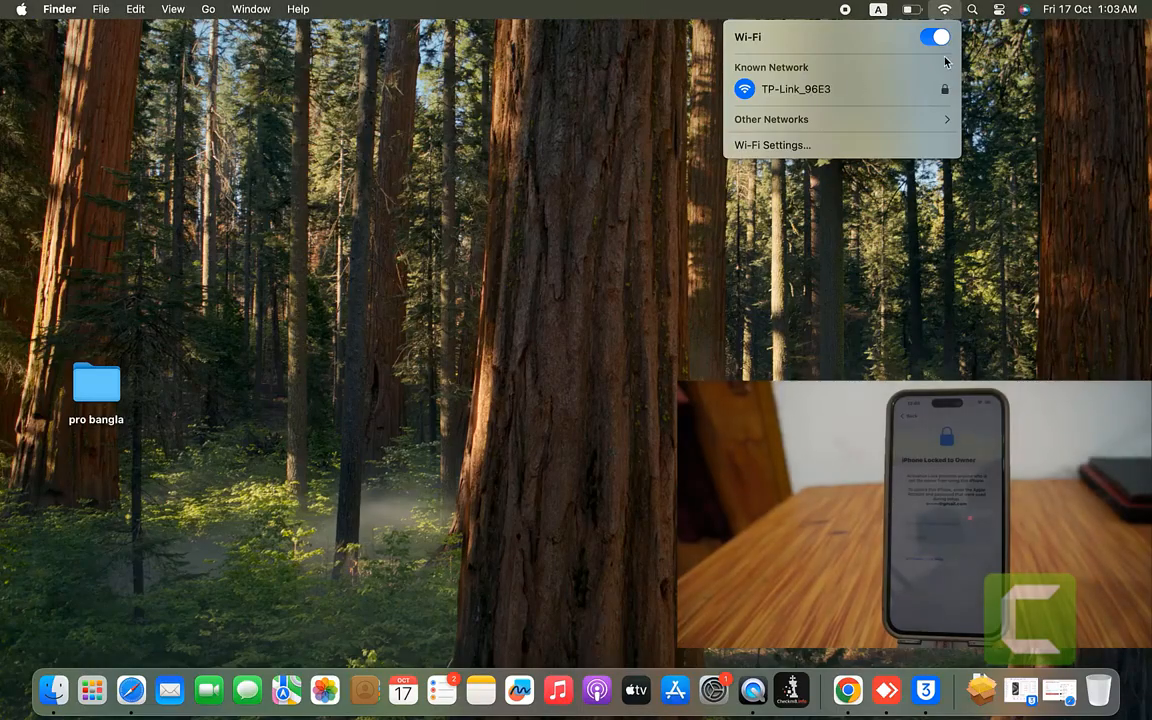
{"action": "left_click", "coordinate": [934, 36]}
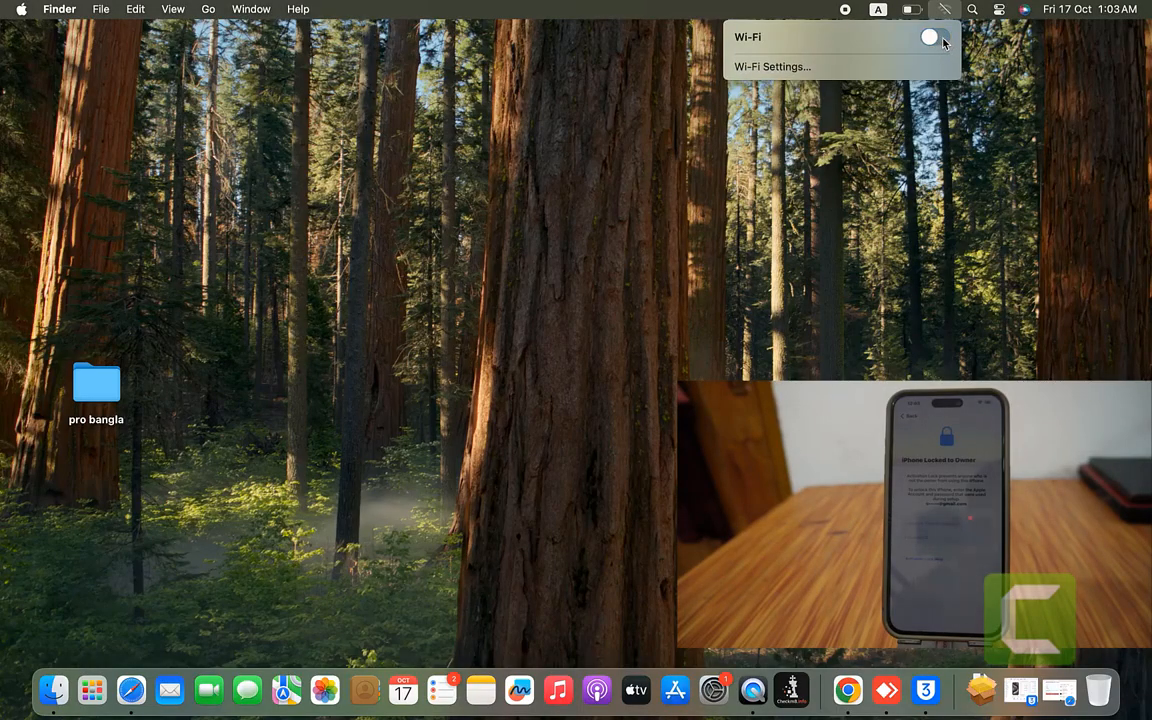
{"action": "left_click", "coordinate": [928, 36]}
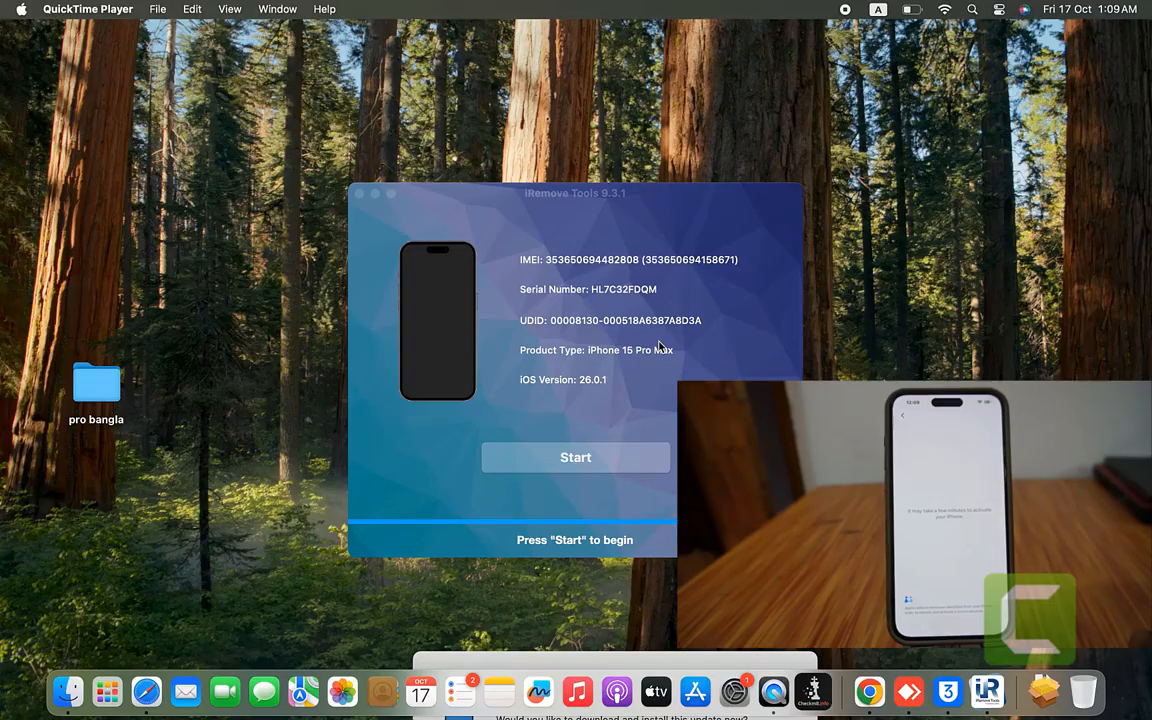
Start the activation bypass for the iPhone 15 Pro Max and confirm Start Process at the Wi-Fi warning.
{"action": "left_click", "coordinate": [576, 456]}
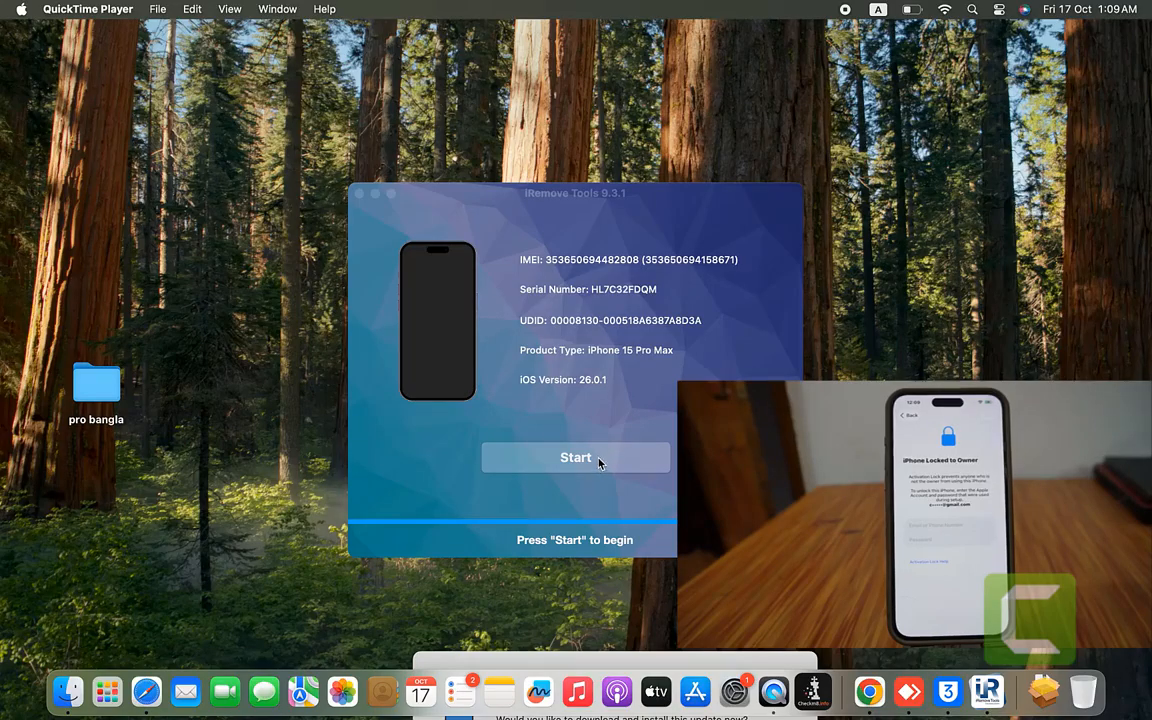
{"action": "mouse_move", "coordinate": [612, 464]}
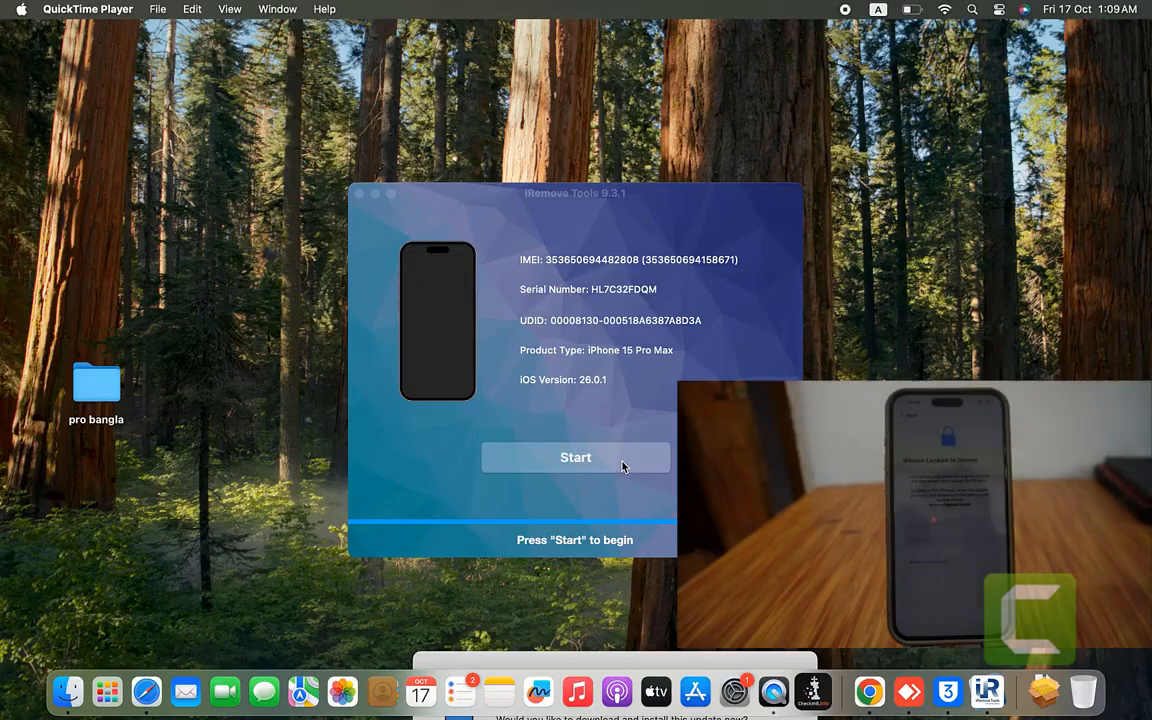
{"action": "left_click", "coordinate": [576, 456]}
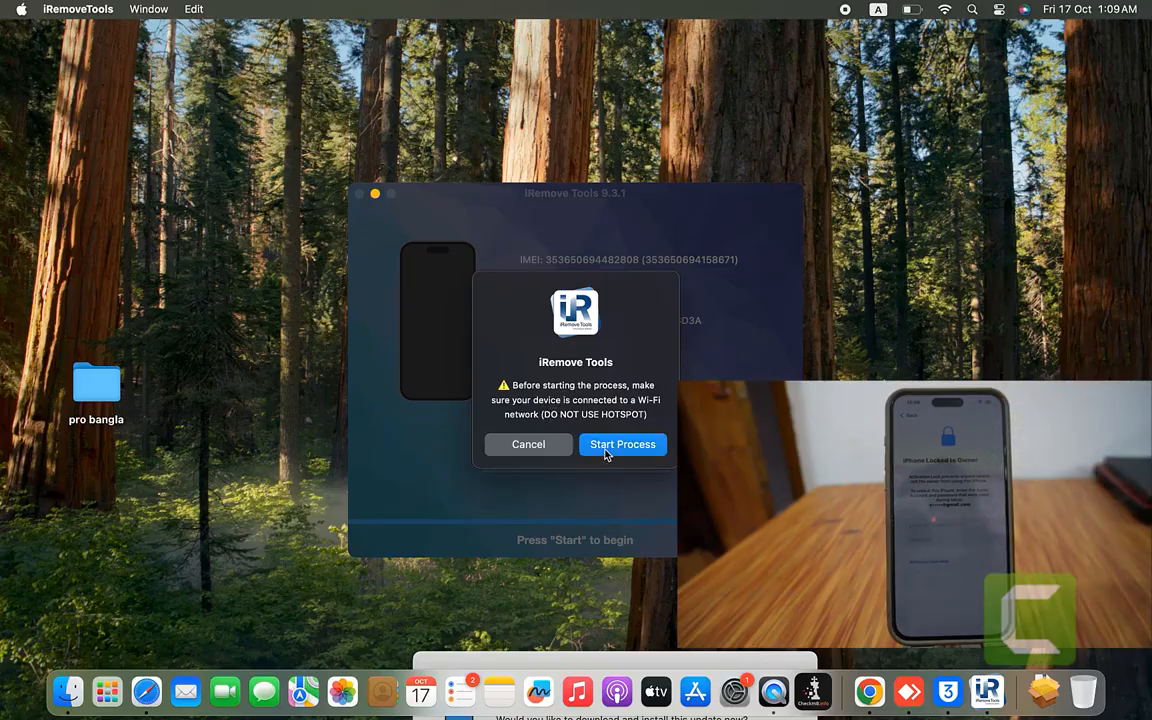
{"action": "left_click", "coordinate": [622, 444]}
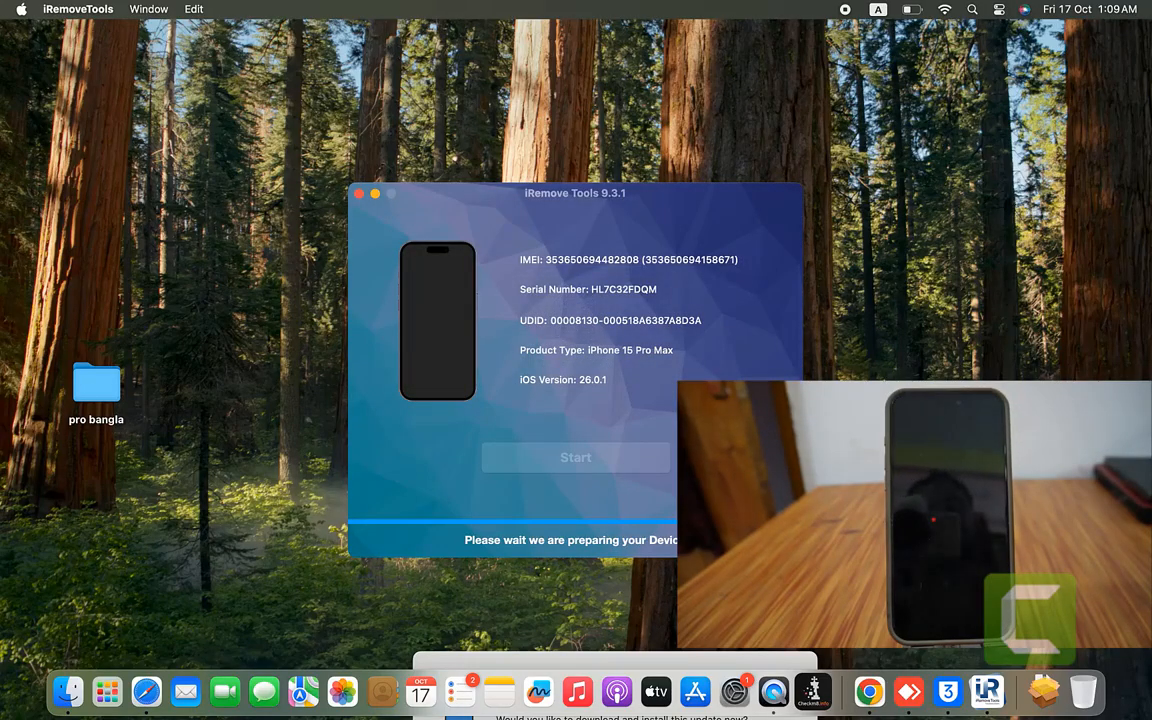